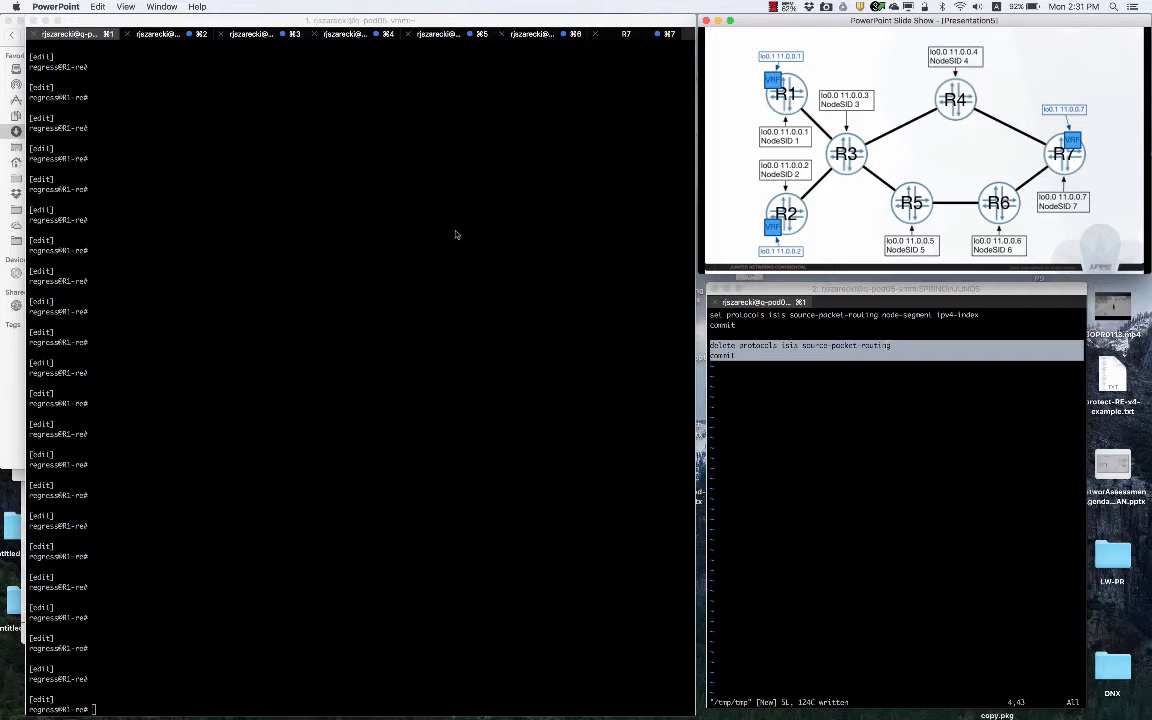
Run 'show bgp summary' on R1: peers 10.0.0.2 and 10.0.0.7 established, no active A.inet.0 routes.
click(343, 321)
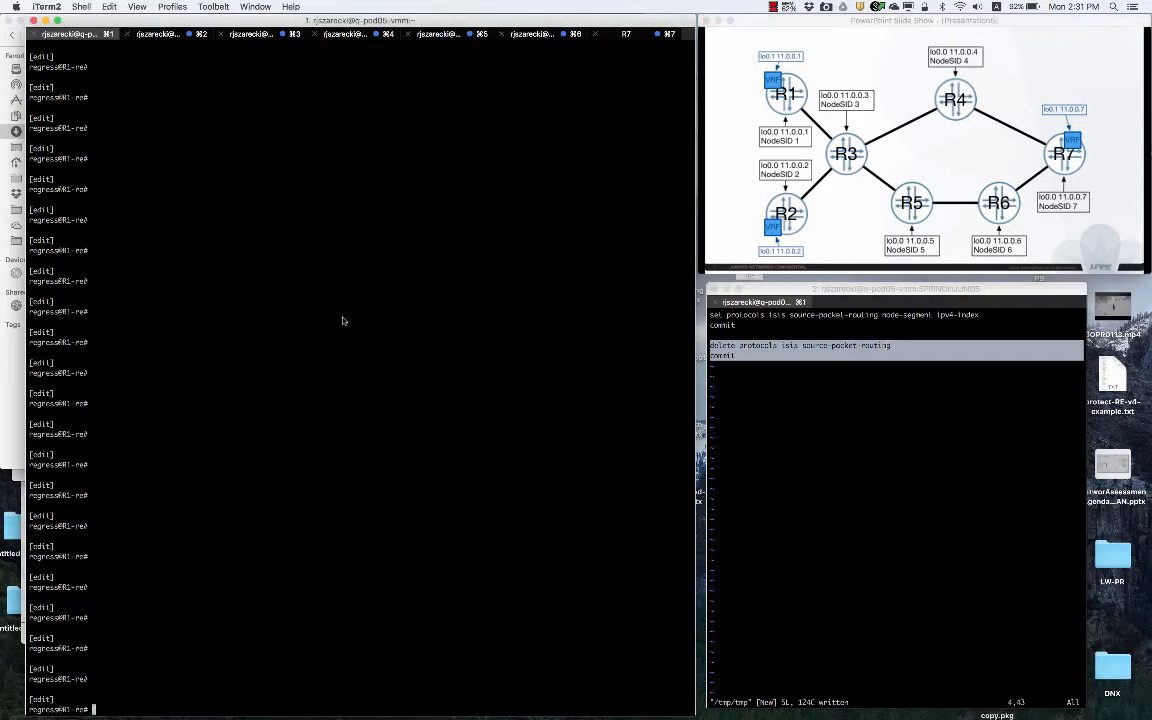
text(run)
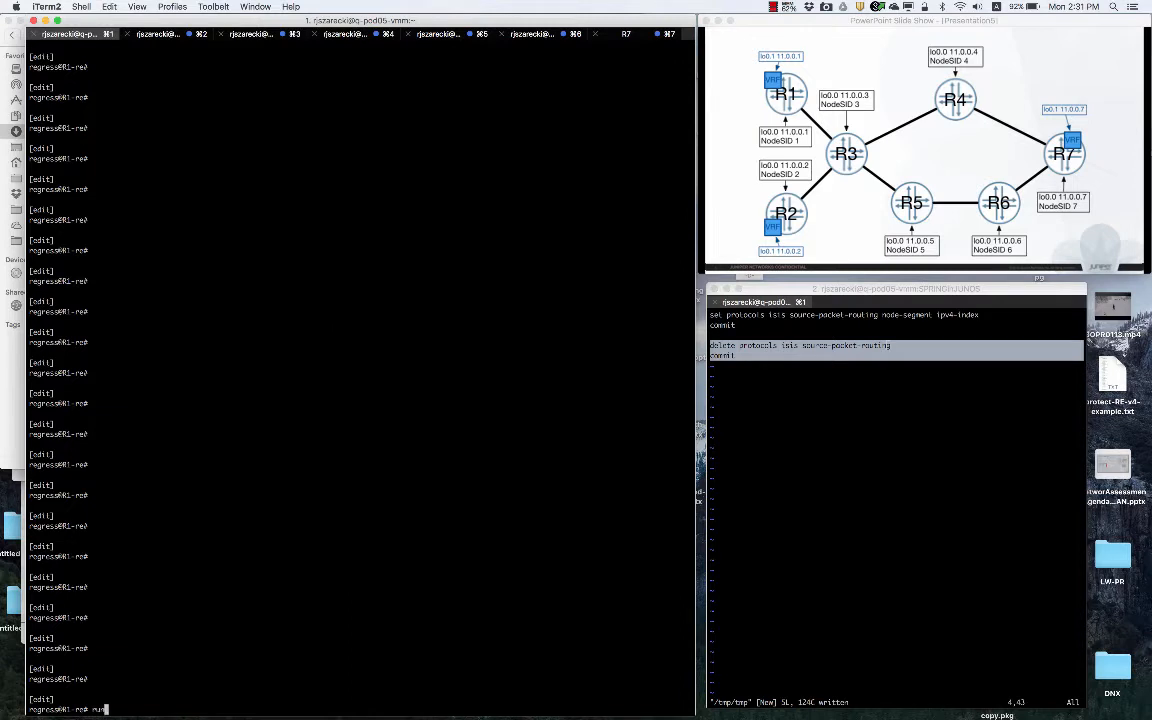
key(Return)
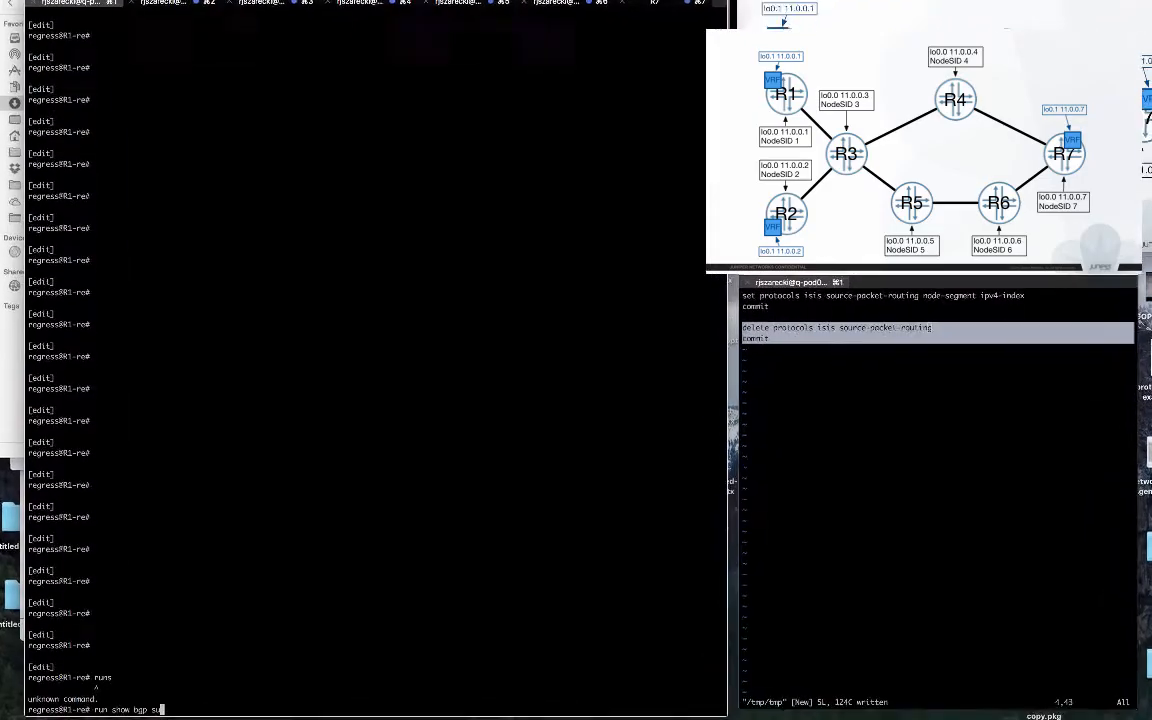
key(Return)
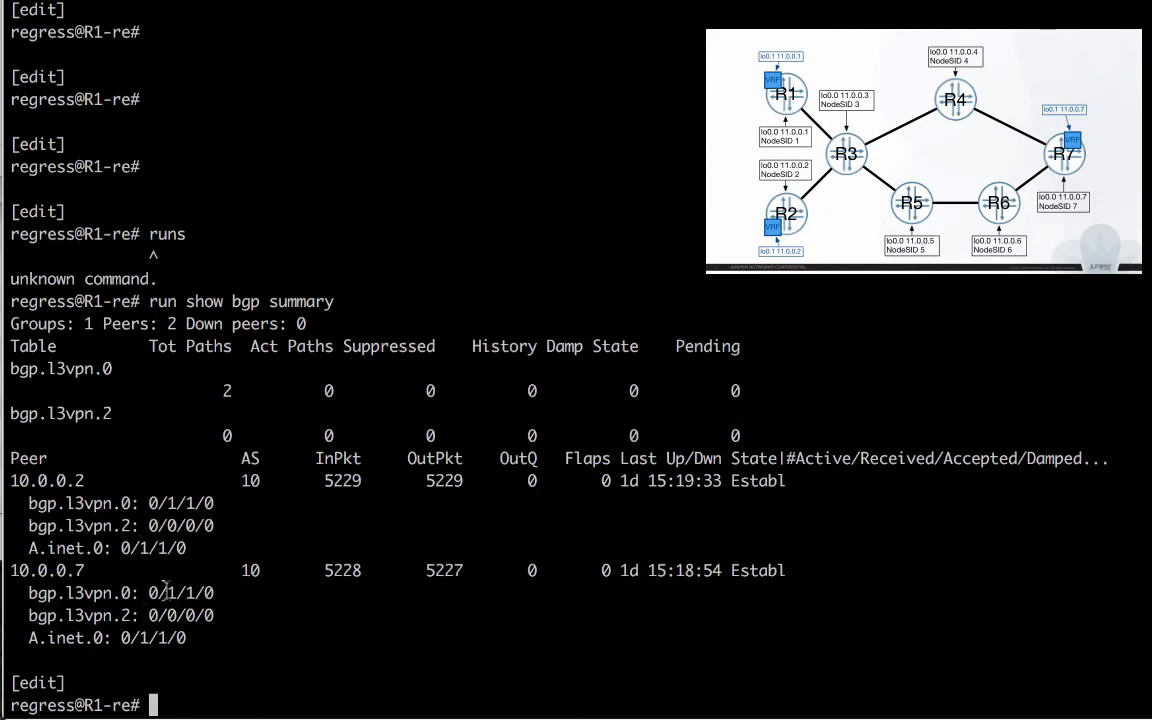
mouse_move(383, 548)
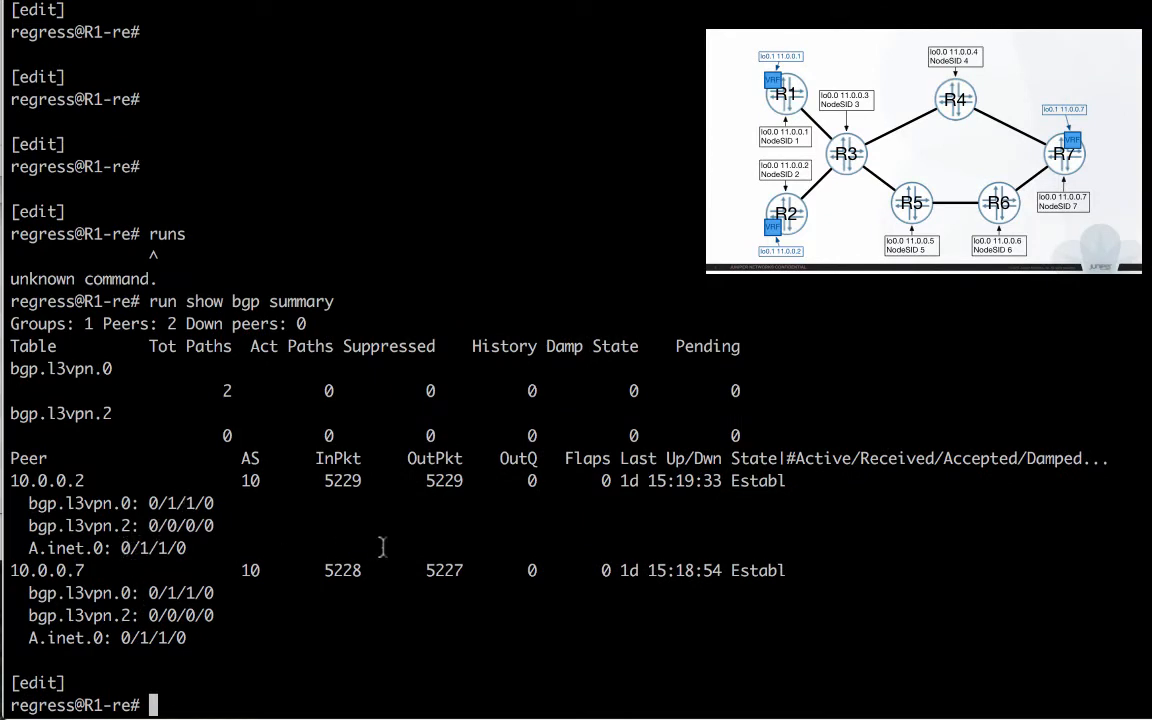
List R1's hidden routes in detail, exposing VPN routes from 10.0.0.2 and 10.0.0.7 with unusable next hops.
text(run)
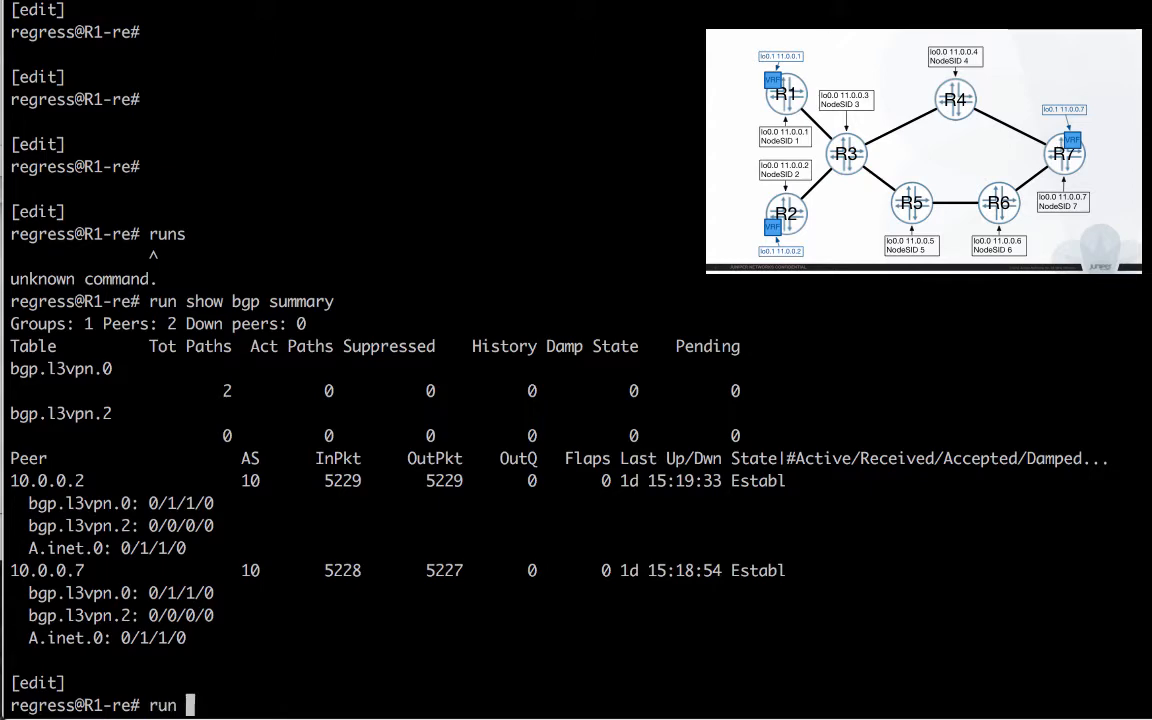
text(show route h)
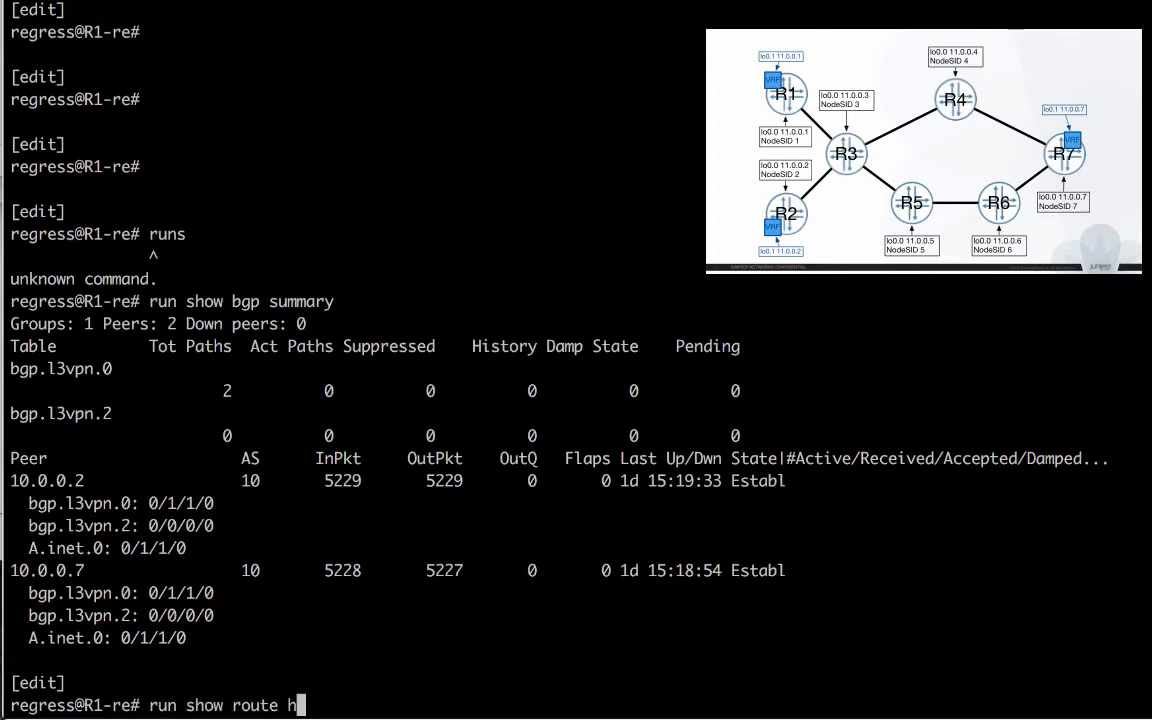
key(Return)
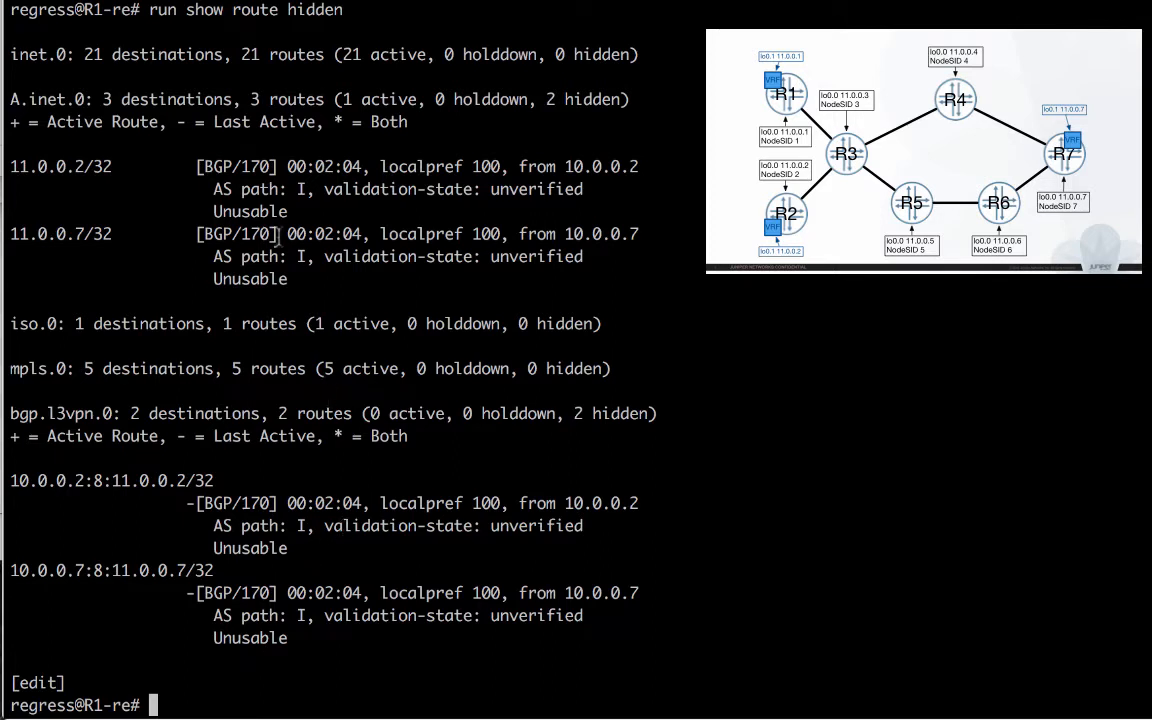
mouse_move(275, 558)
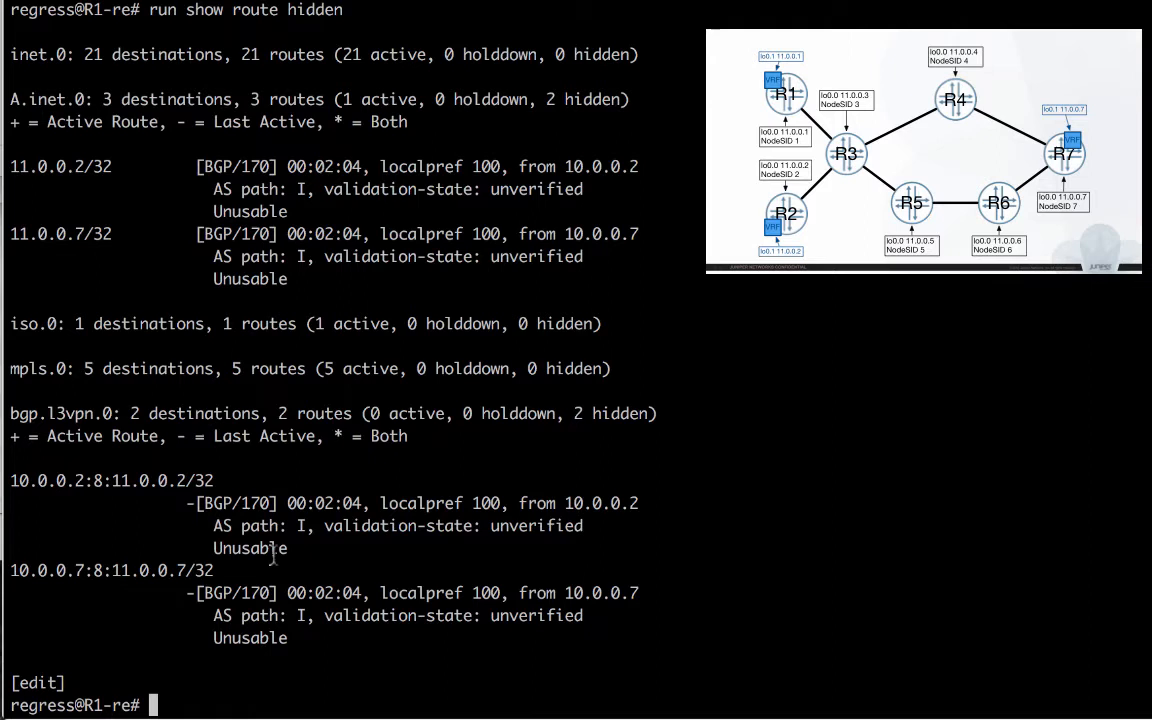
text(run show route hidden)
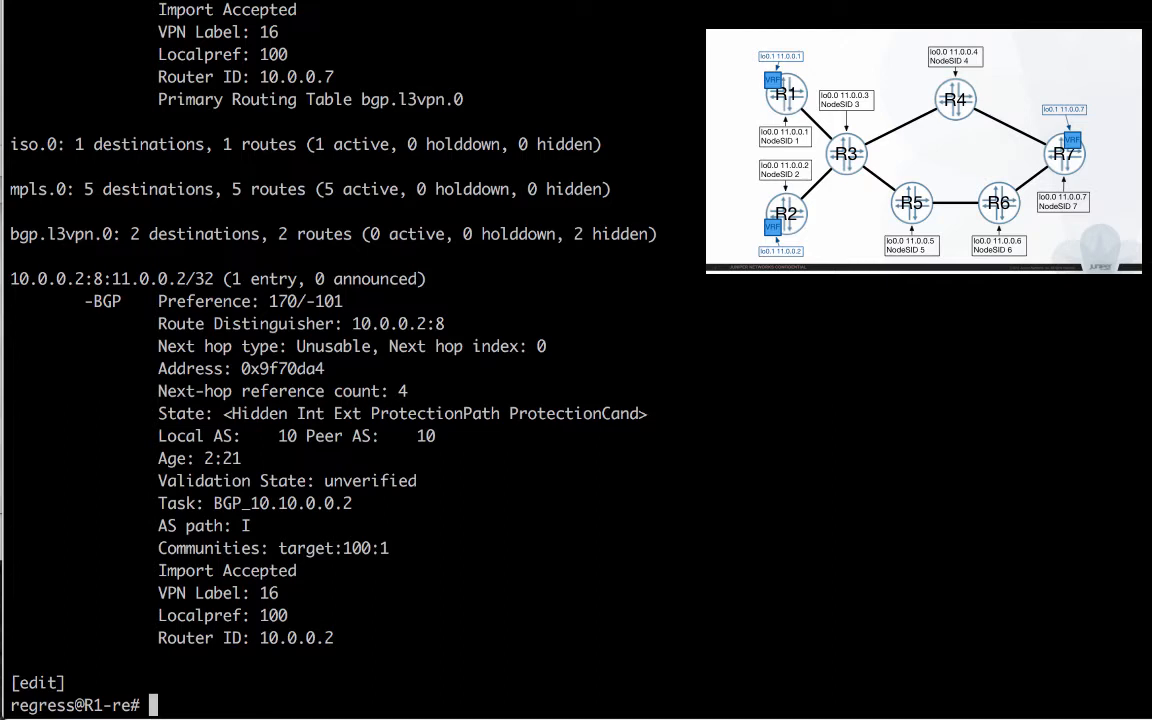
Verify R1's inet.3 table is empty, then set source-packet-routing node-segment ipv4-index 1 under IS-IS.
text(run)
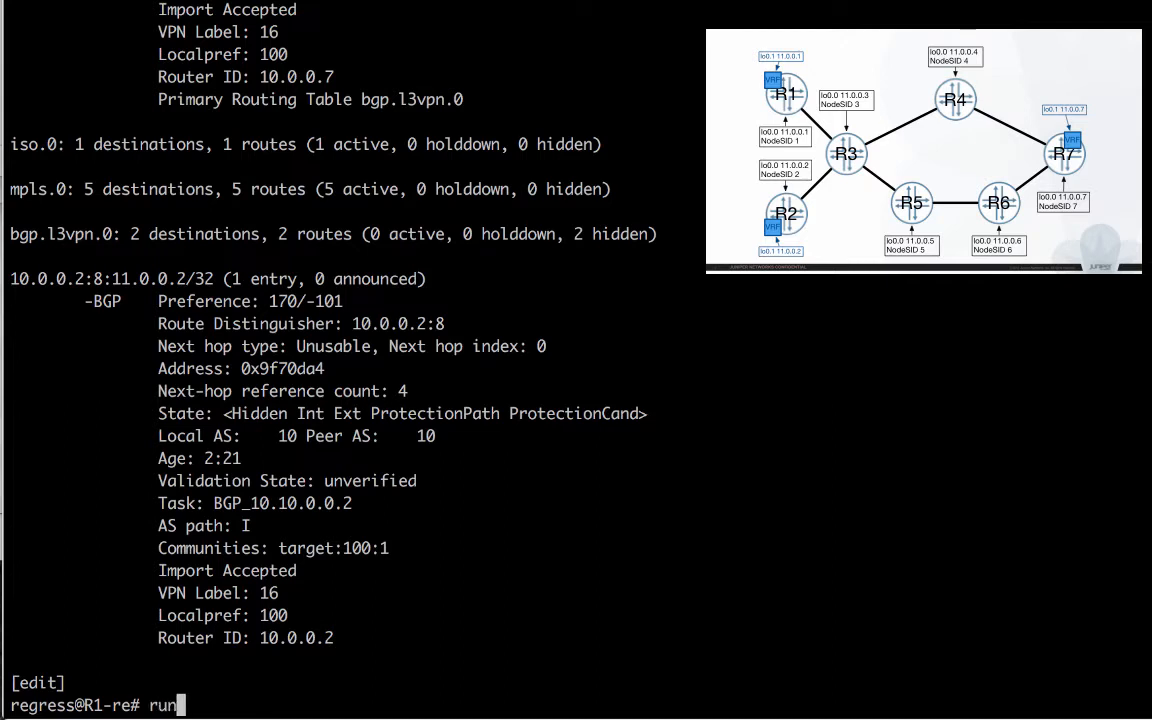
text(show)
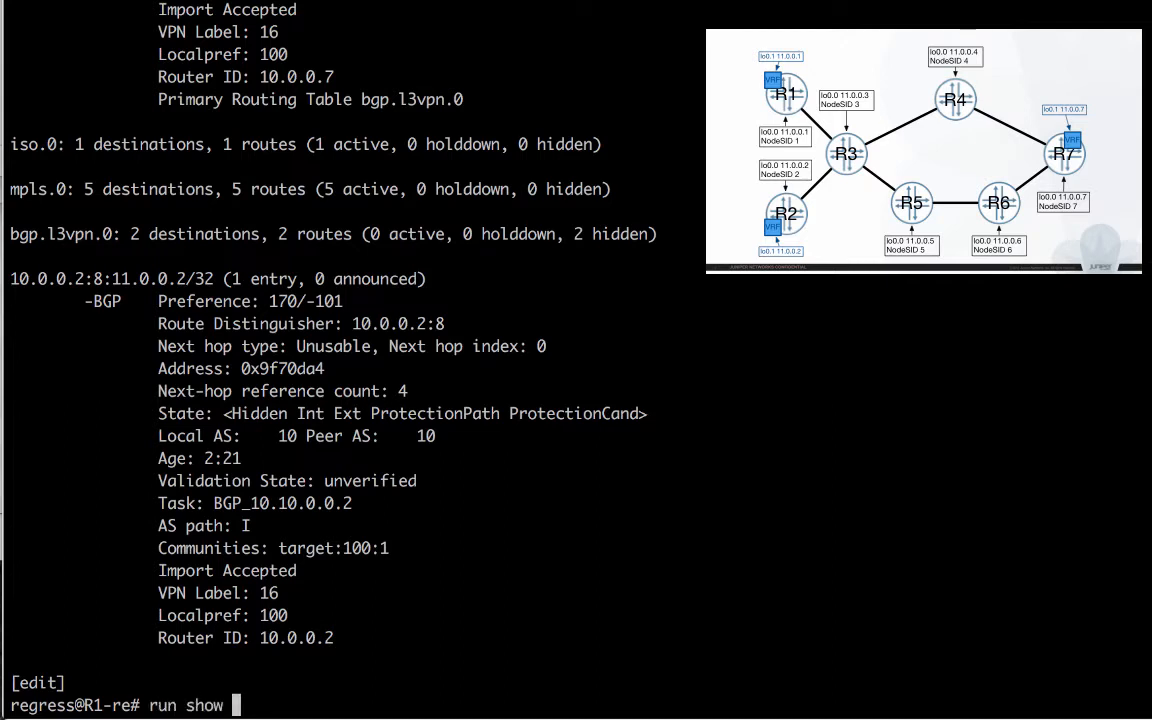
text(route ta)
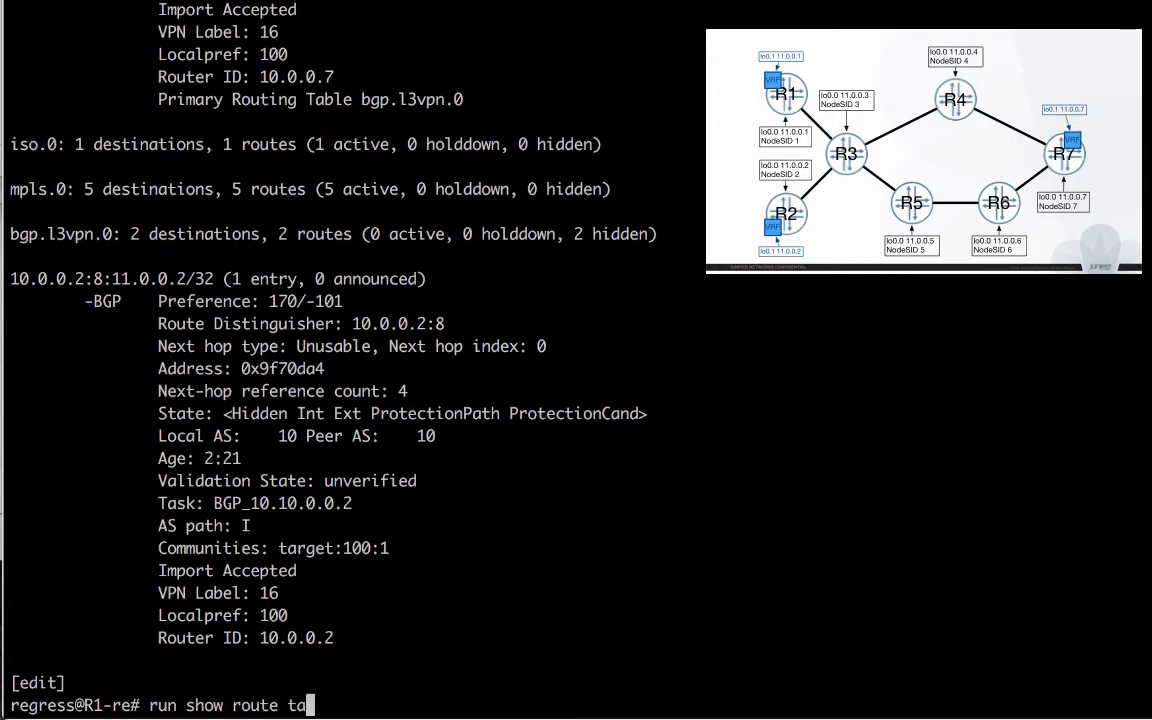
text(ble inet.3)
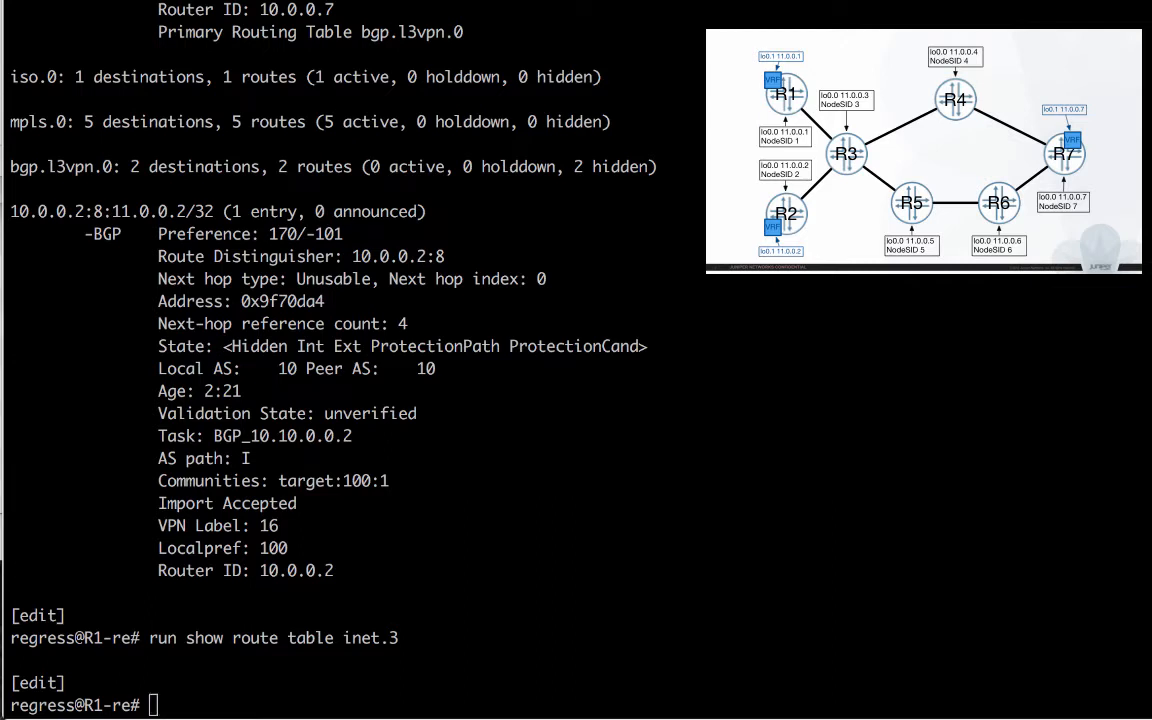
text(set protocols isis source-packet-routing node-segment ipv4-index 1)
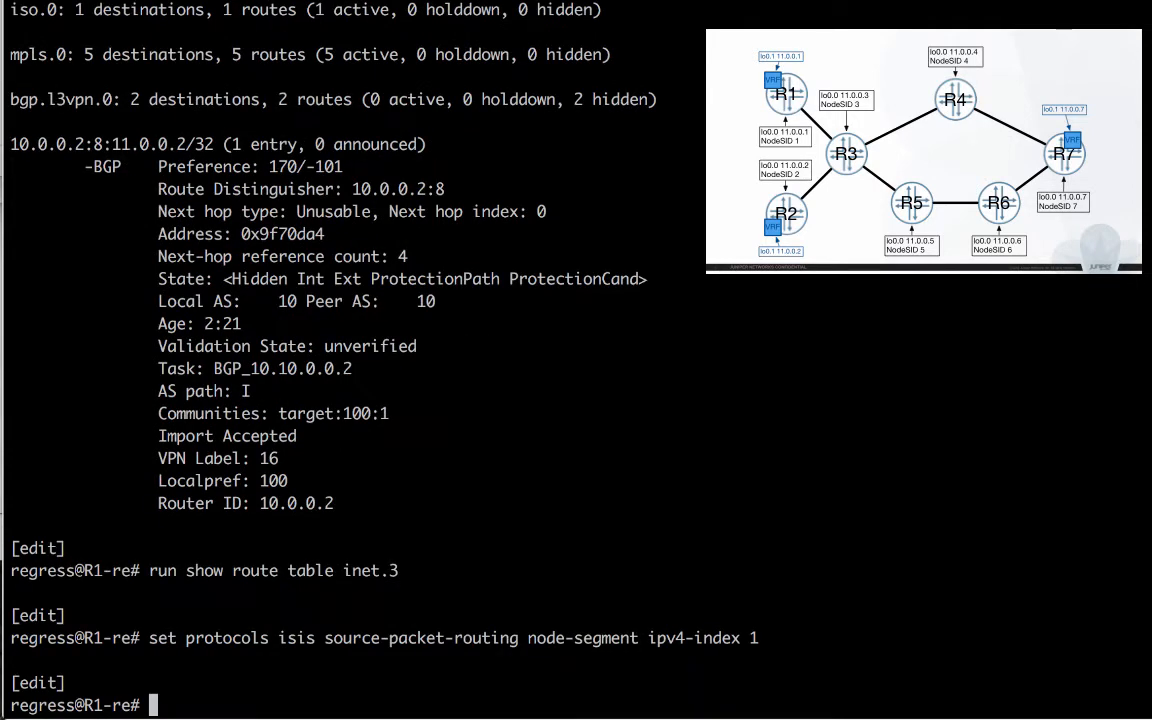
Commit R1's node segment, then set and commit IS-IS node-segment indexes on R2 and R3 (index 3).
text(commit)
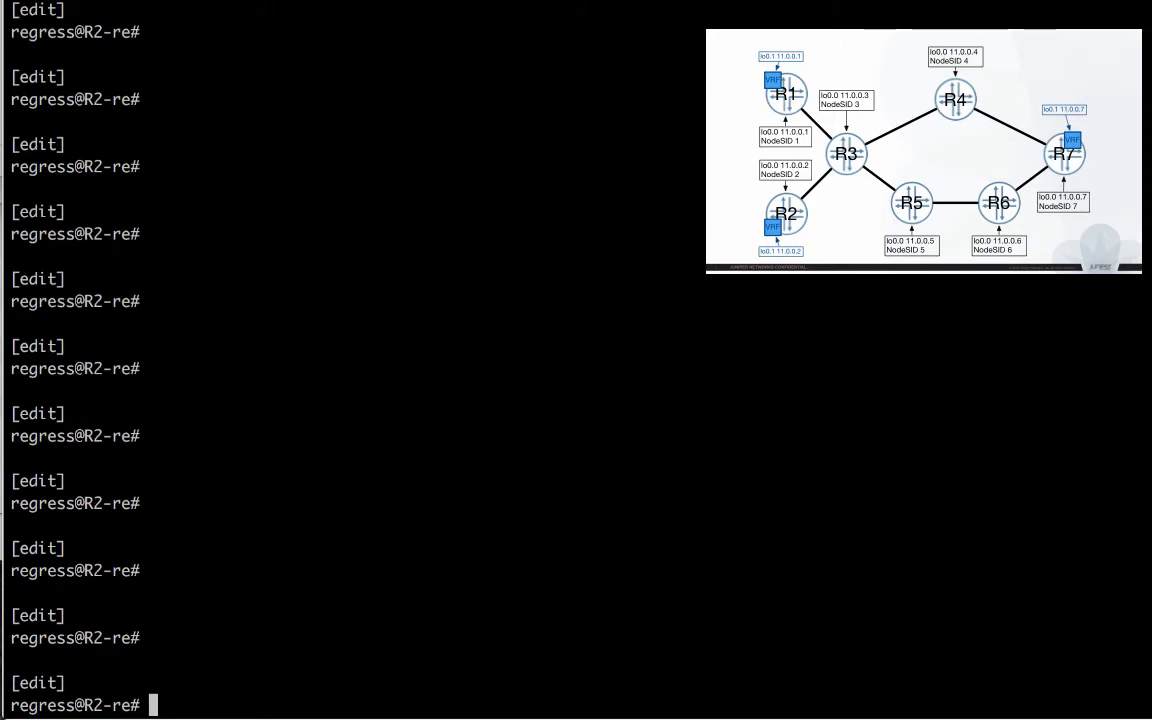
text(set protocols isis source-packet-routing node-segment ipv4-index)
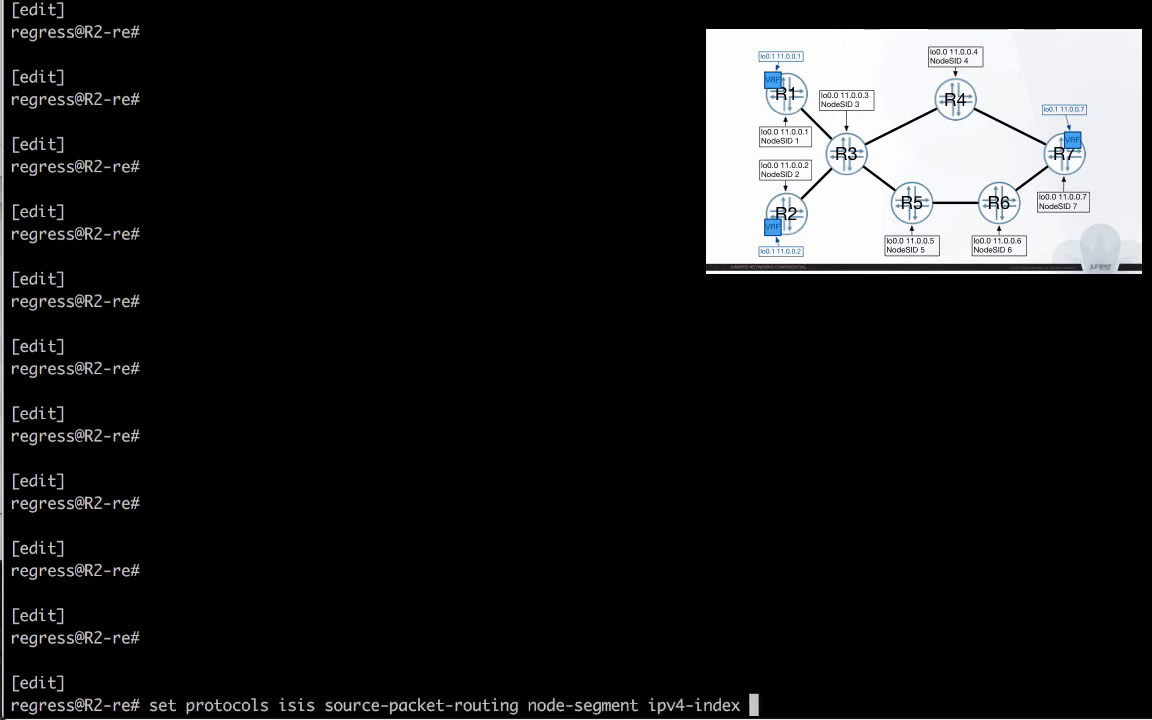
key(Return)
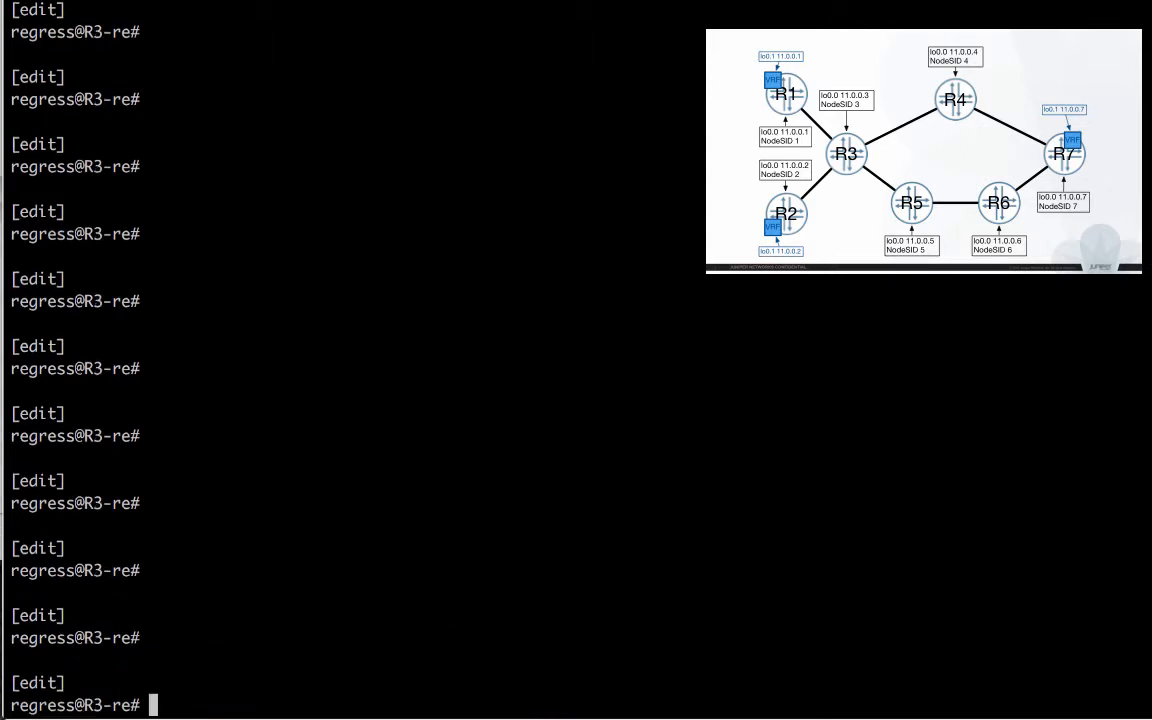
text(set protocols isis source-packet-routing node-segment ipv4-index 3)
text(commit)
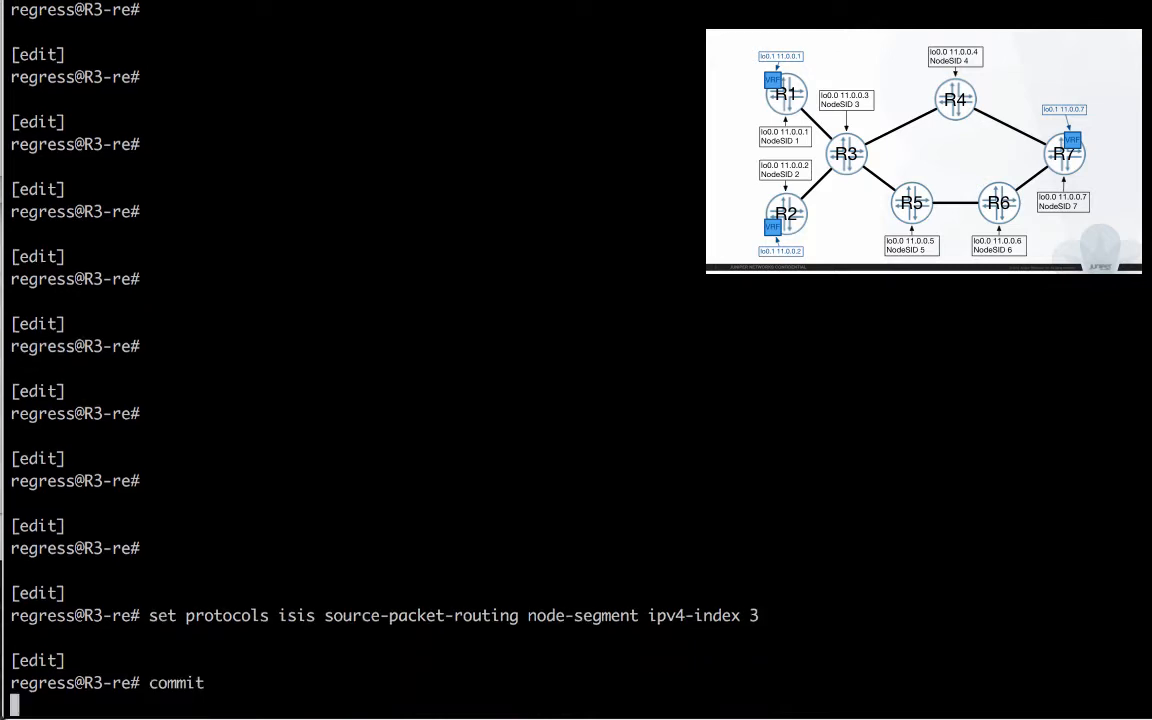
key(Return)
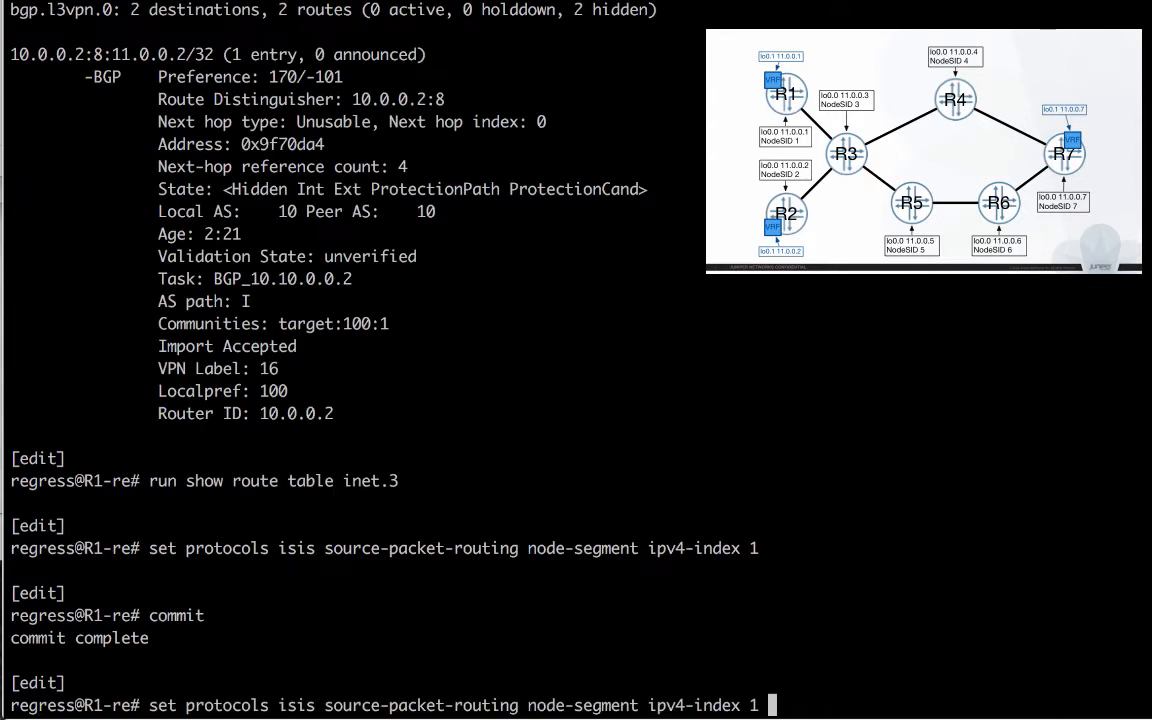
Rerun R1's BGP summary and select the A.inet.0 count 1/1/1/0 showing 10.0.0.2's active route.
text(run show route hidden)
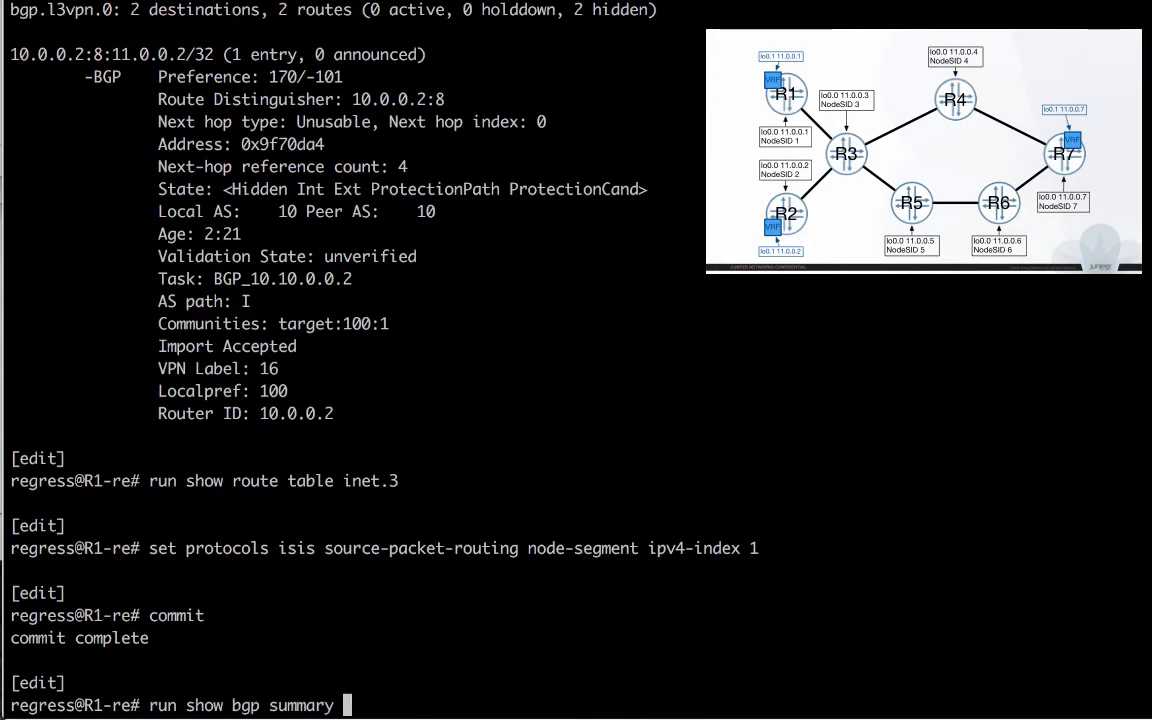
key(Return)
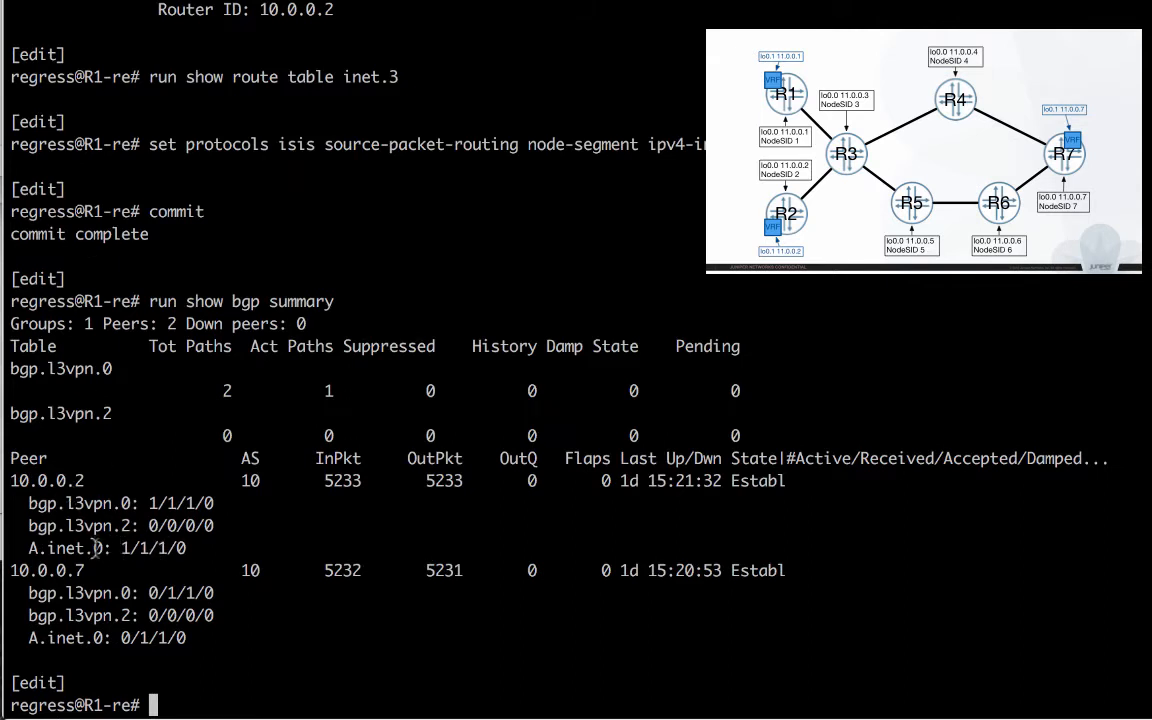
double_click(150, 548)
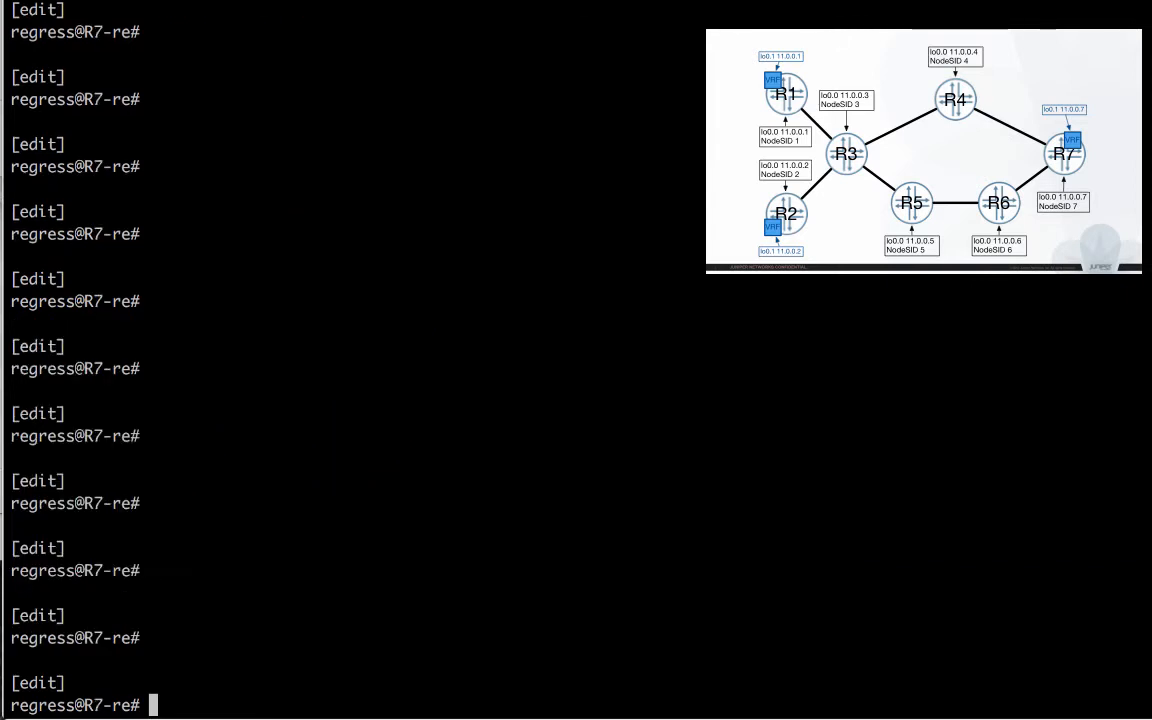
Clear the stray '1/1/1/0' from R7's prompt and enter the IS-IS node-segment ipv4-index command.
text(1/1/1/0)
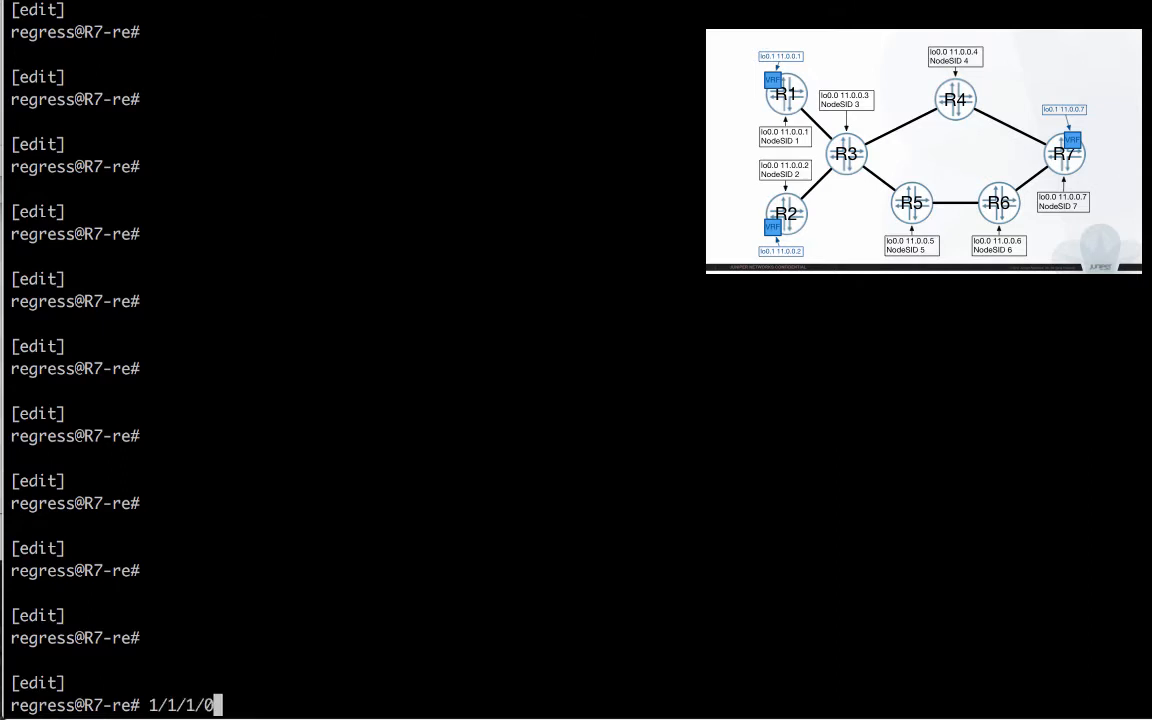
key(ctrl+u)
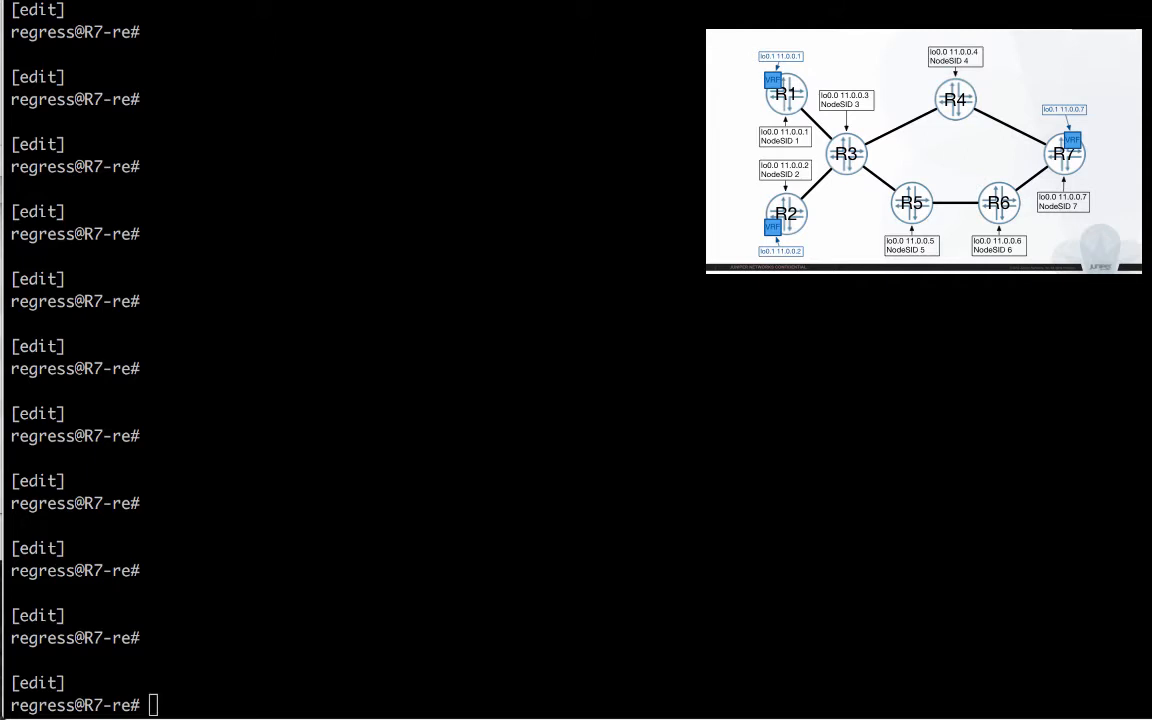
text(set protocols isis source-packet-routing node-segment ipv4-index)
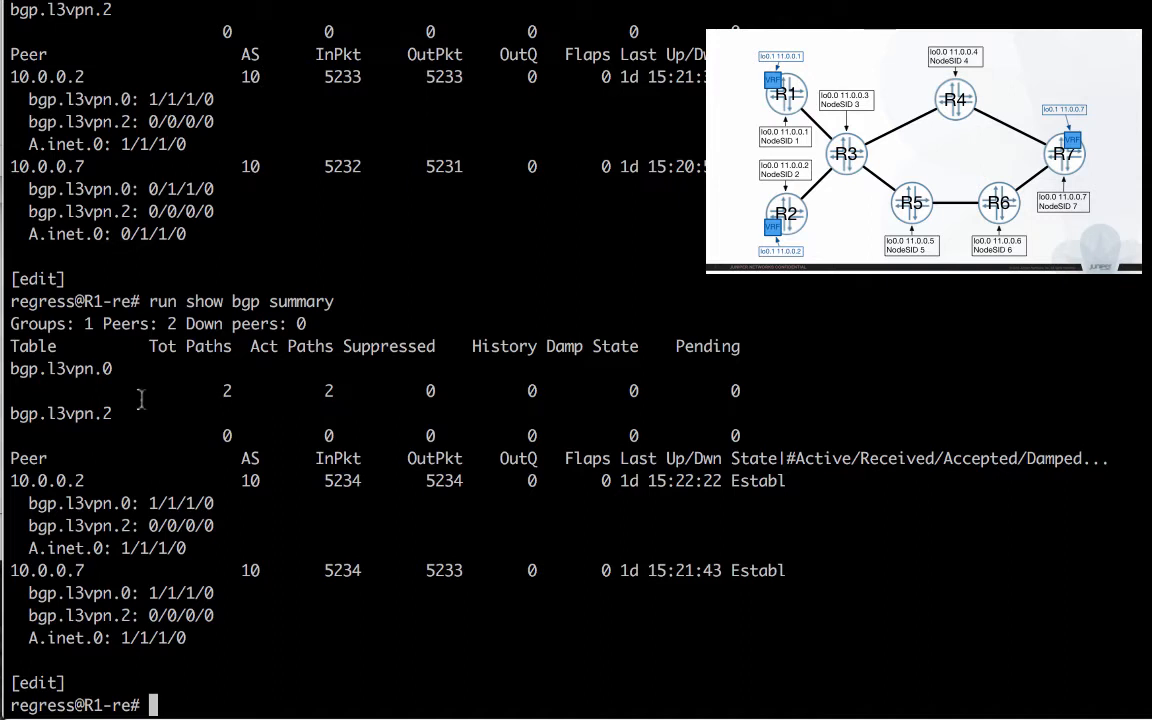
mouse_move(45, 630)
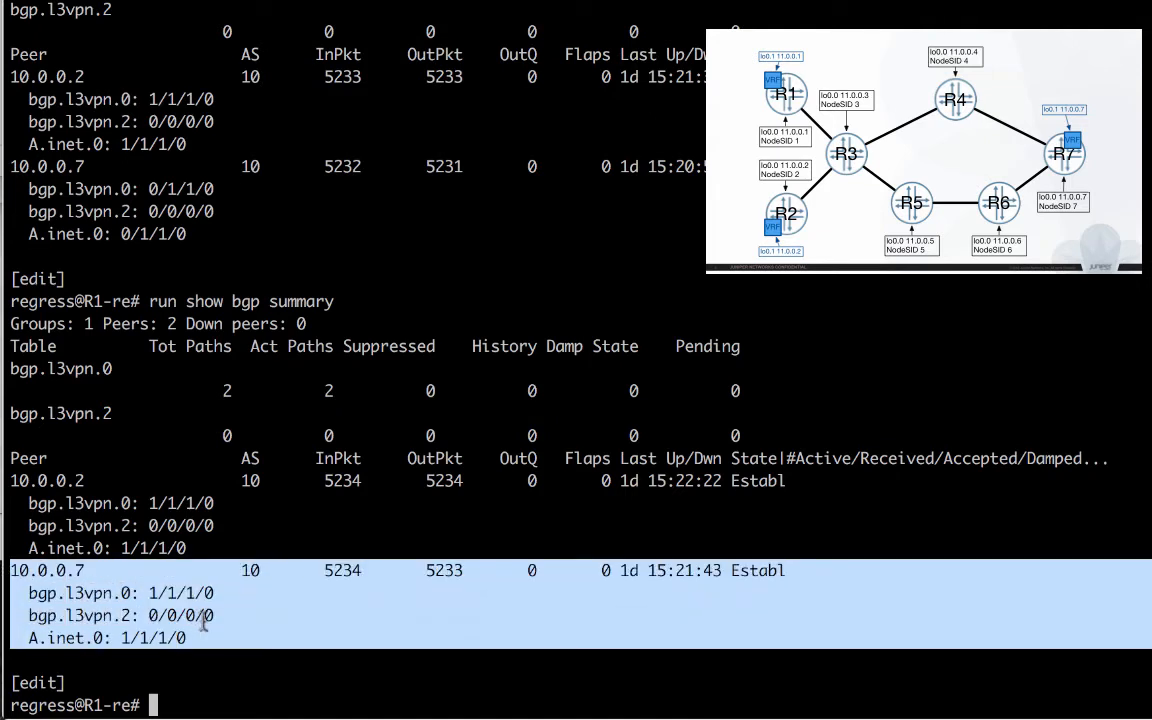
Rerun 'show bgp summary' on R1, confirming one active A.inet.0 route each from 10.0.0.2 and 10.0.0.7.
text(run show bgp summary)
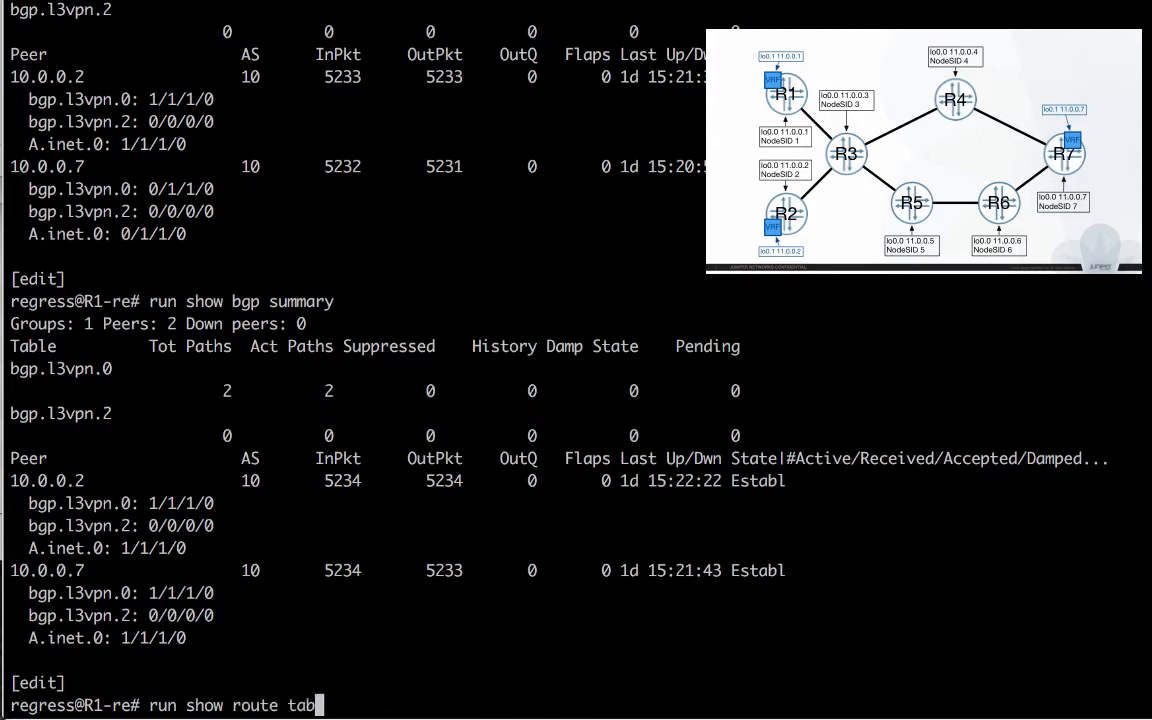
Display R1's A.inet.0 routing table with 'run show route table A.inet.0'.
text(le A)
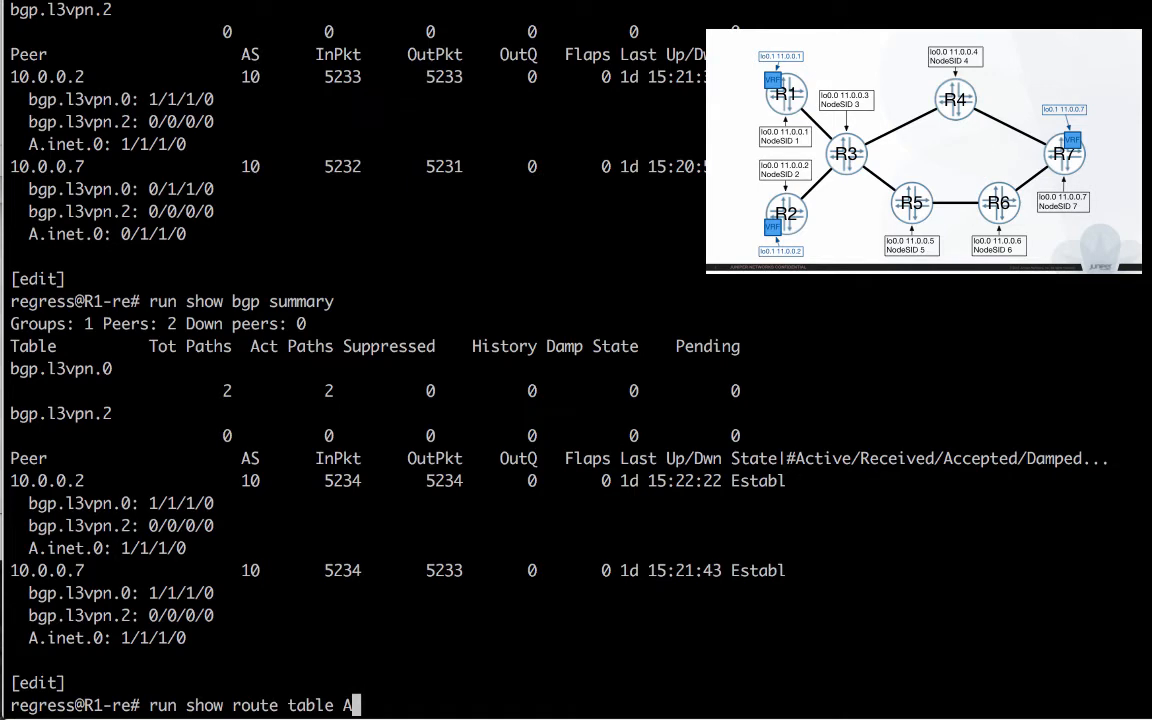
key(Return)
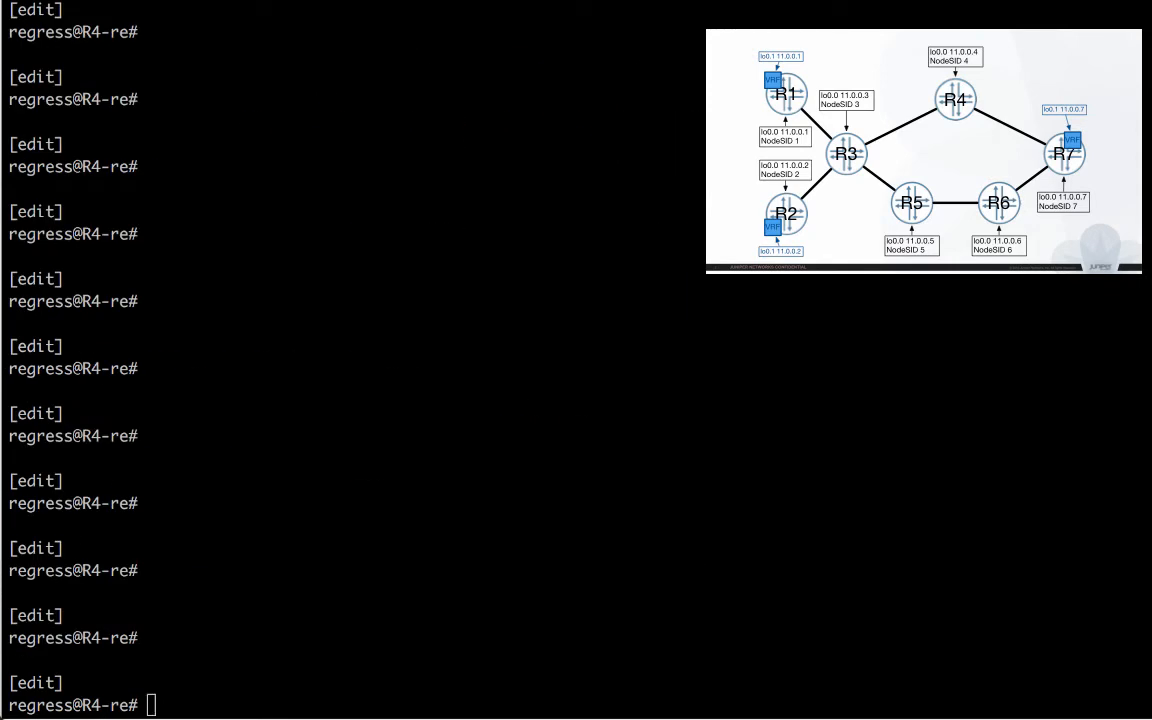
mouse_move(790, 279)
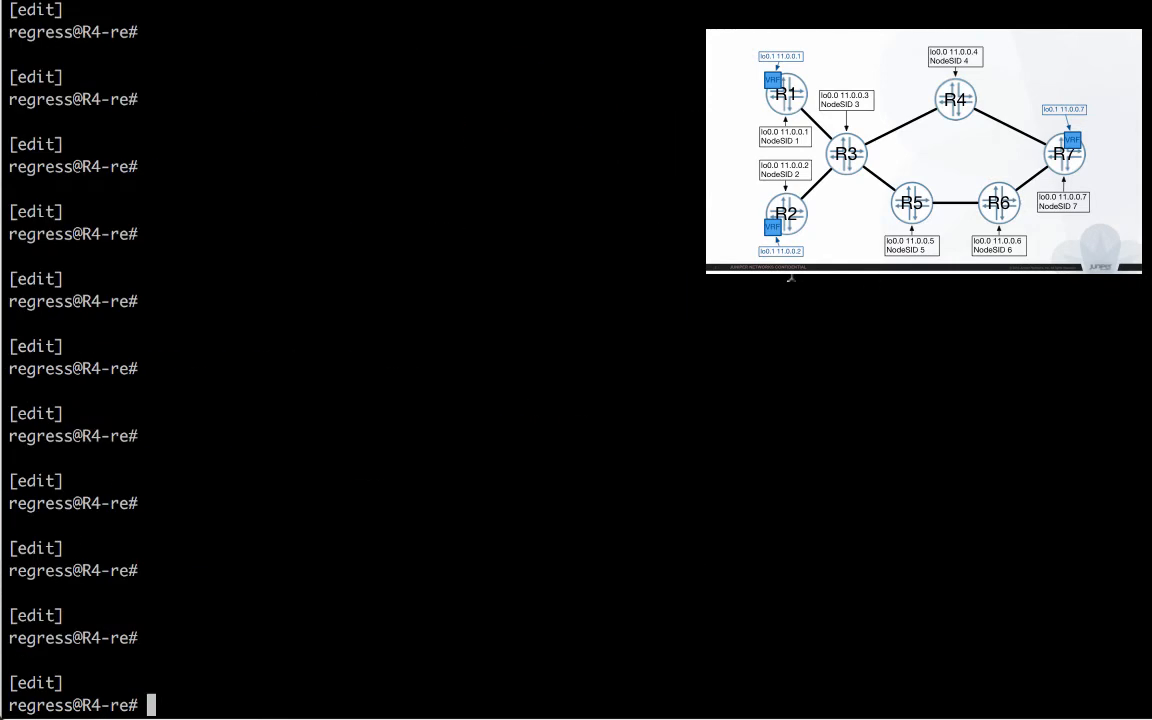
Set IS-IS node-segment IPv4 indexes on R4, R5 and R6, supplying the missing index 6 on R6.
text(set protocols isis source-packet-routing node-segment ipv4-index)
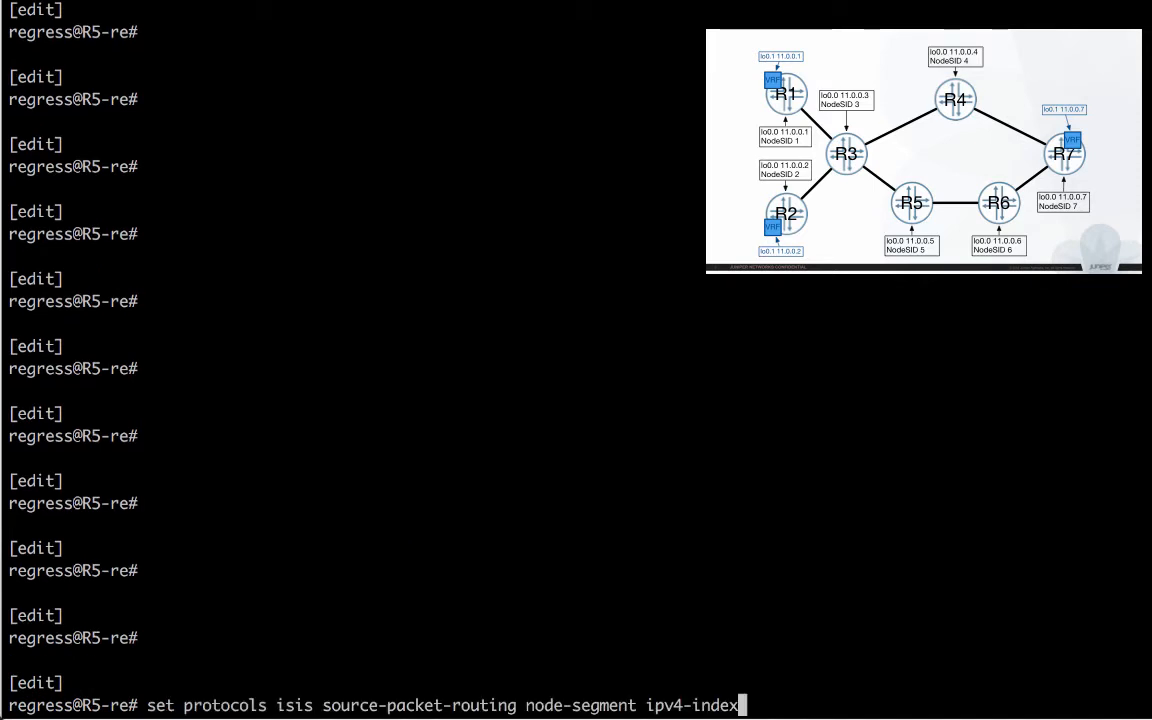
key(Return)
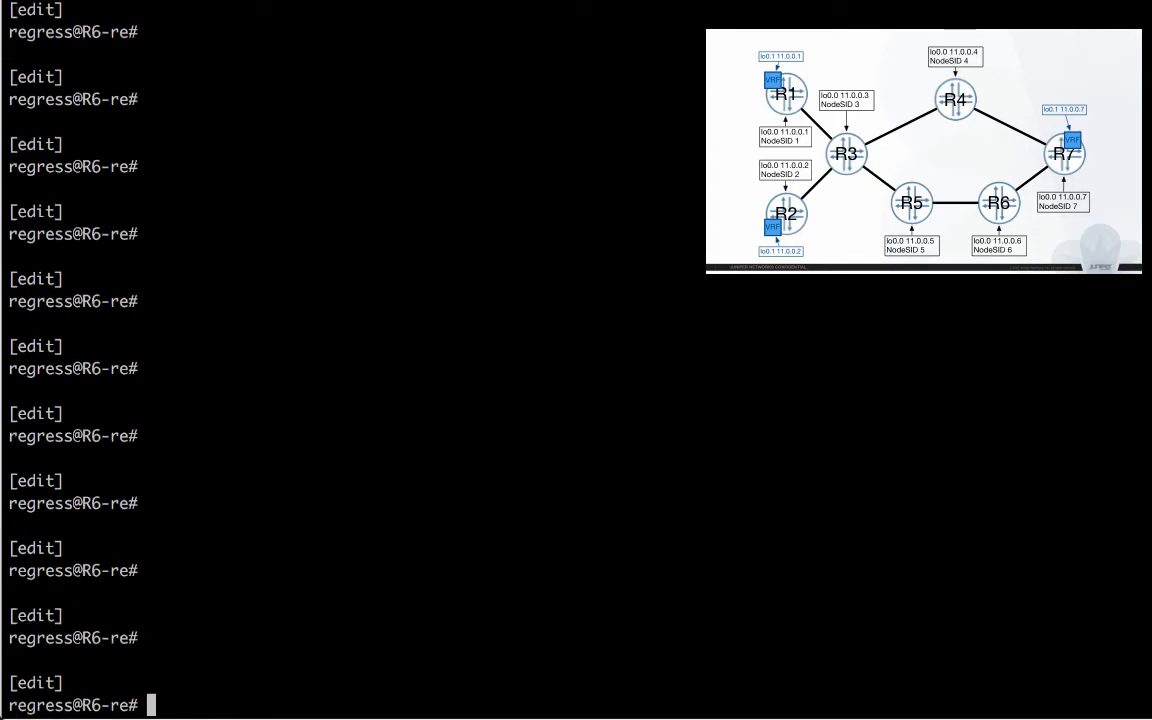
key(Return)
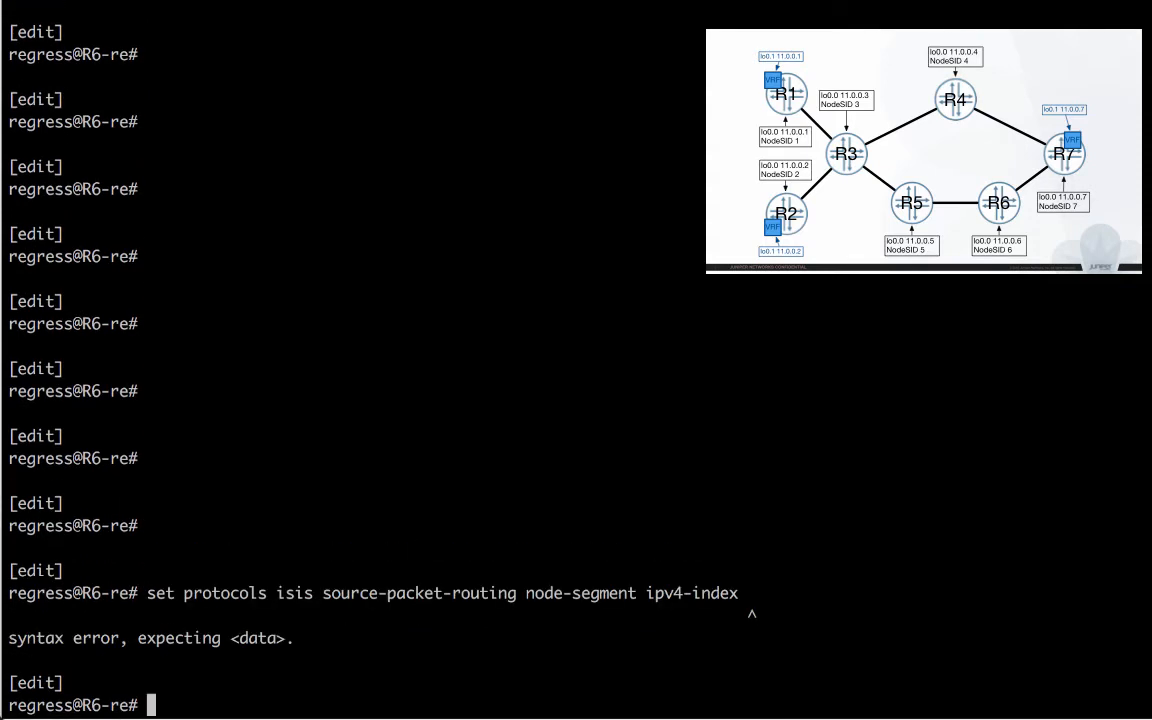
text(set protocols isis source-packet-routing node-segment ipv4-index)
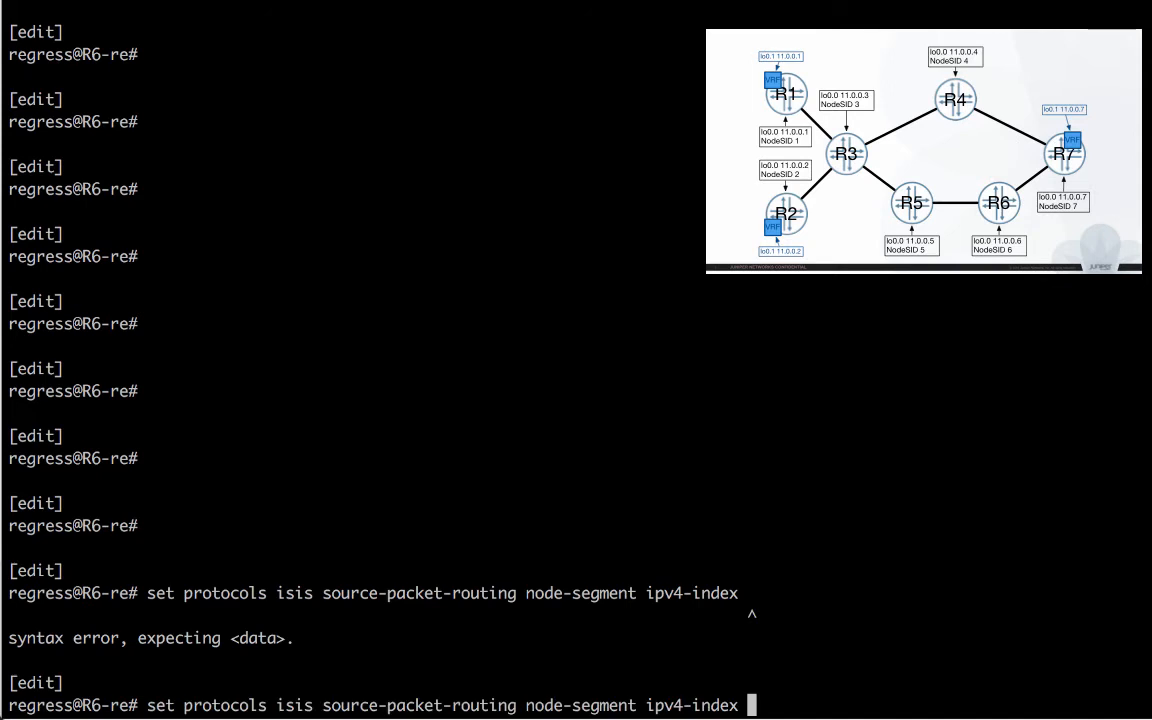
text(6)
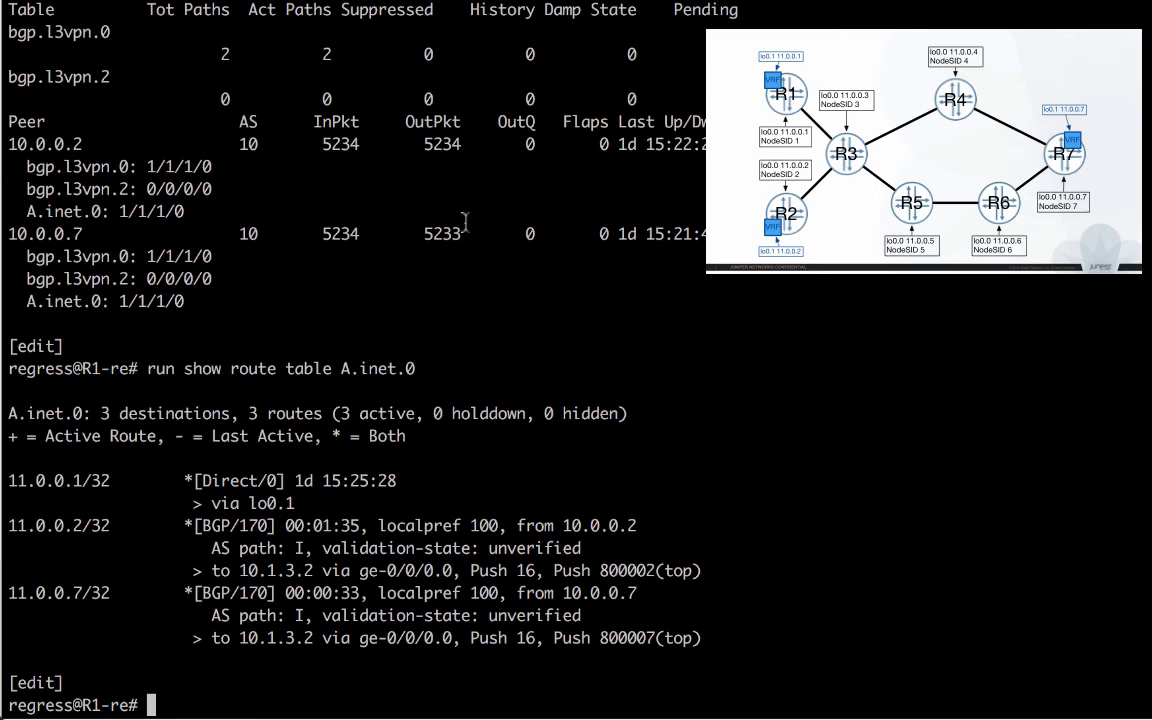
mouse_move(687, 257)
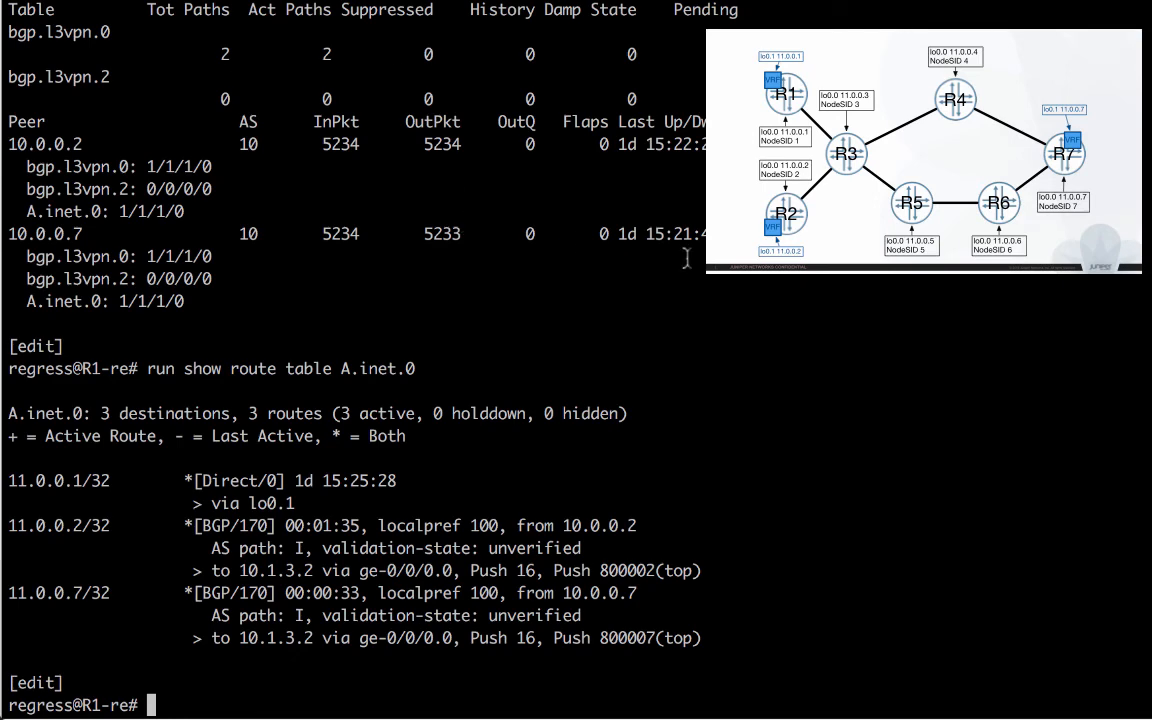
Rerun R1's A.inet.0 route table to verify three active routes with Push 800002/800007 labels.
text(run show route table A.inet.0)
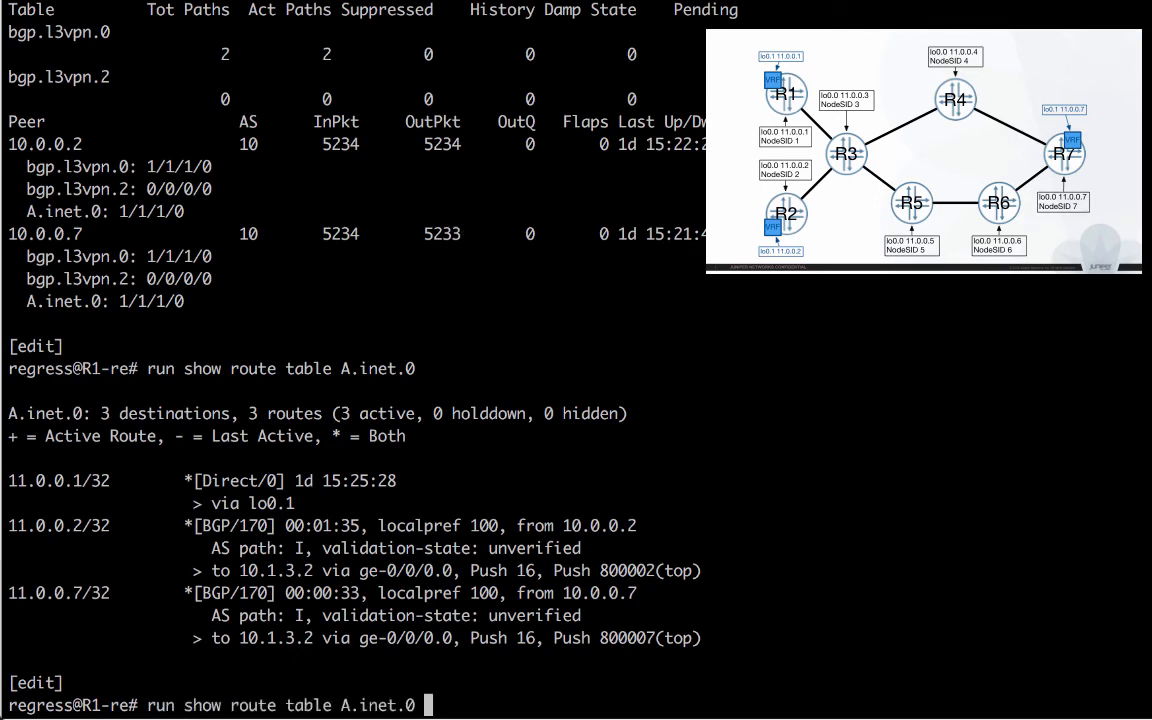
key(Return)
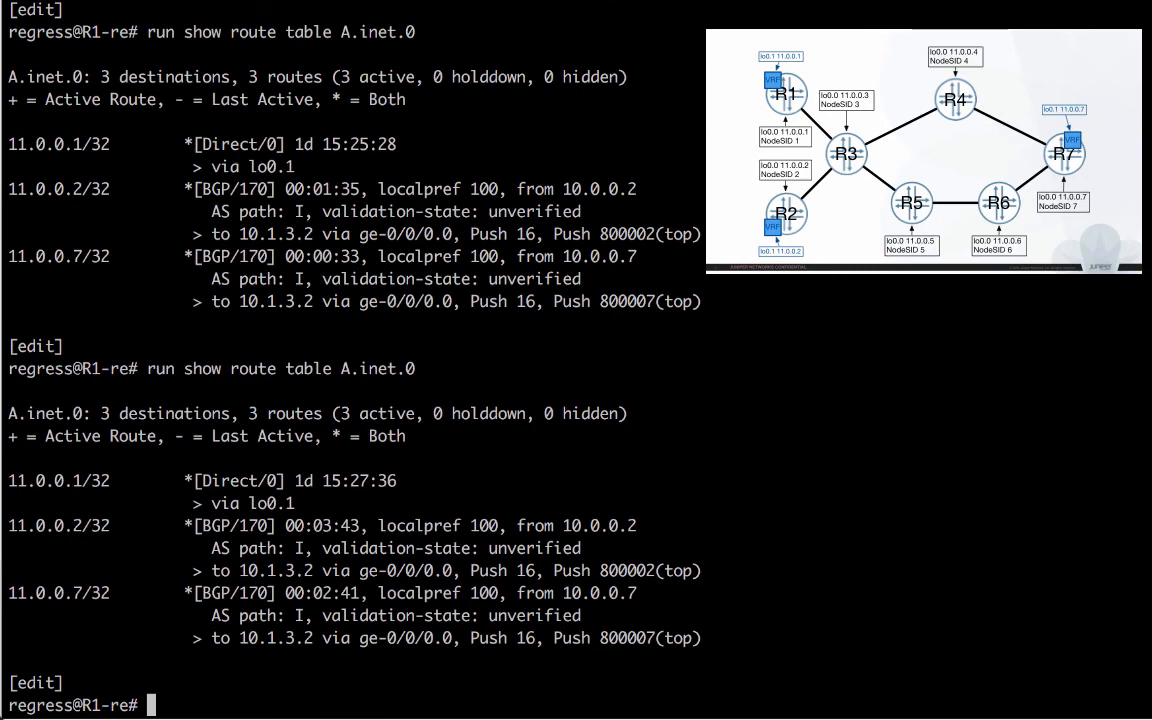
text(ping)
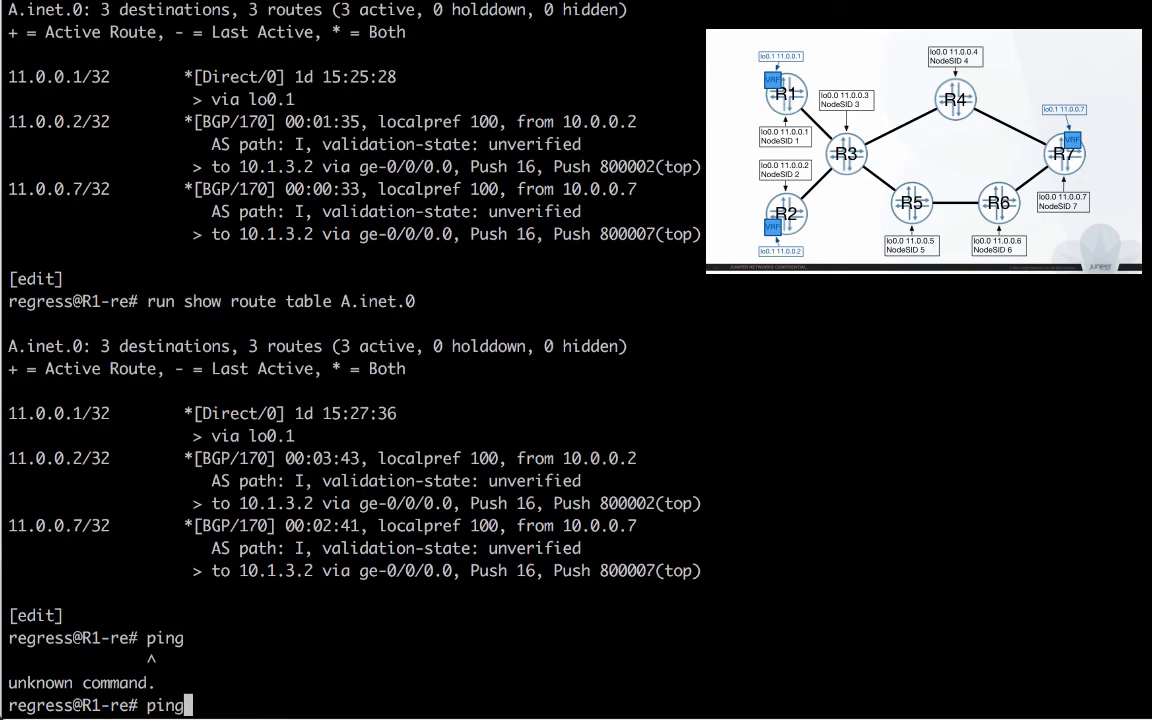
On R1, run 'ping 11.0.0.7 source 11.0.0.1 routing-instance A'.
text(run p)
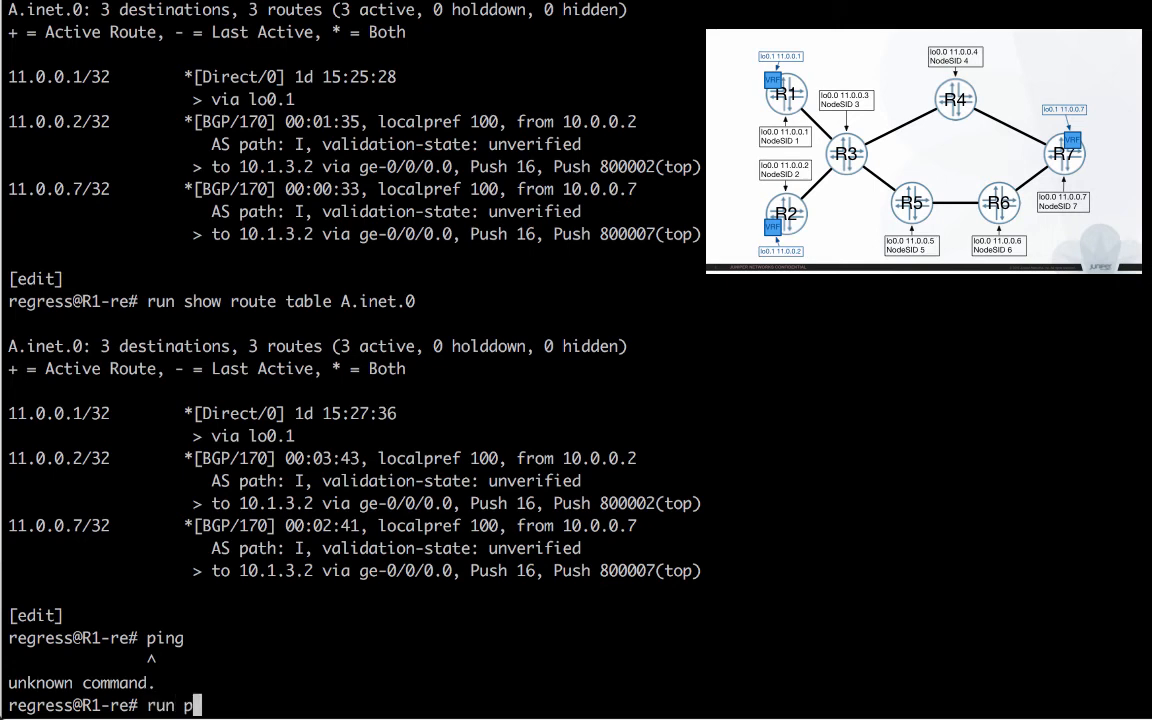
text(ing)
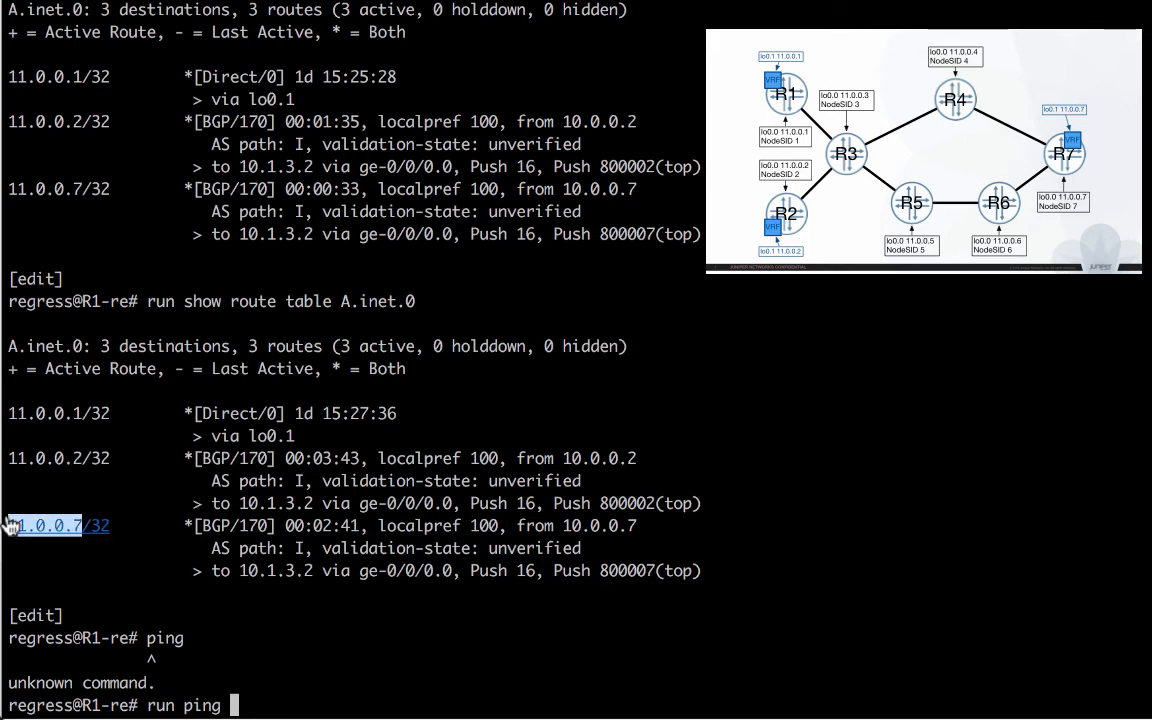
text(11.0.0.7 s)
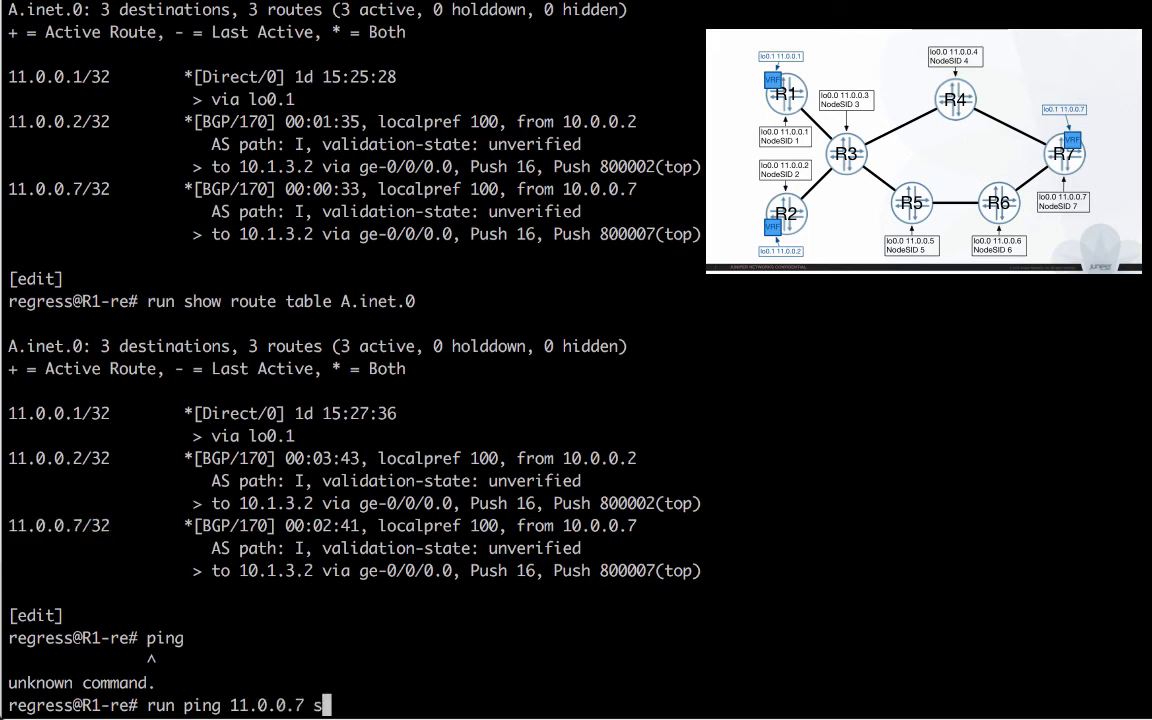
text(ource)
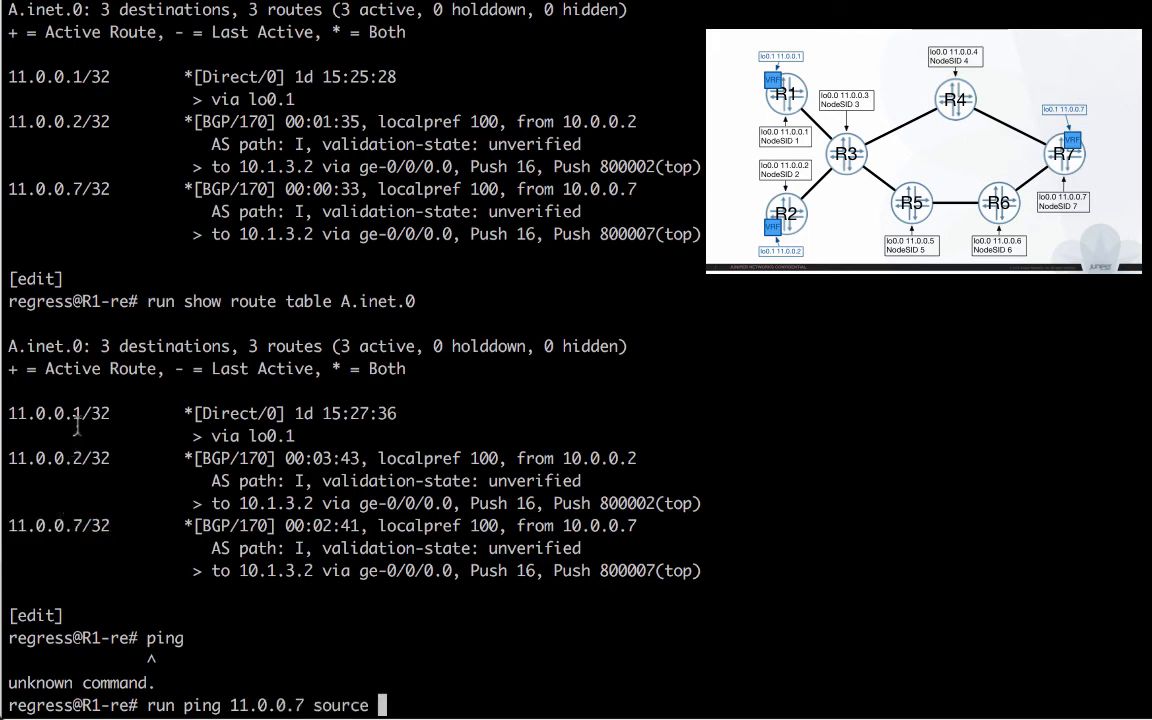
double_click(44, 413)
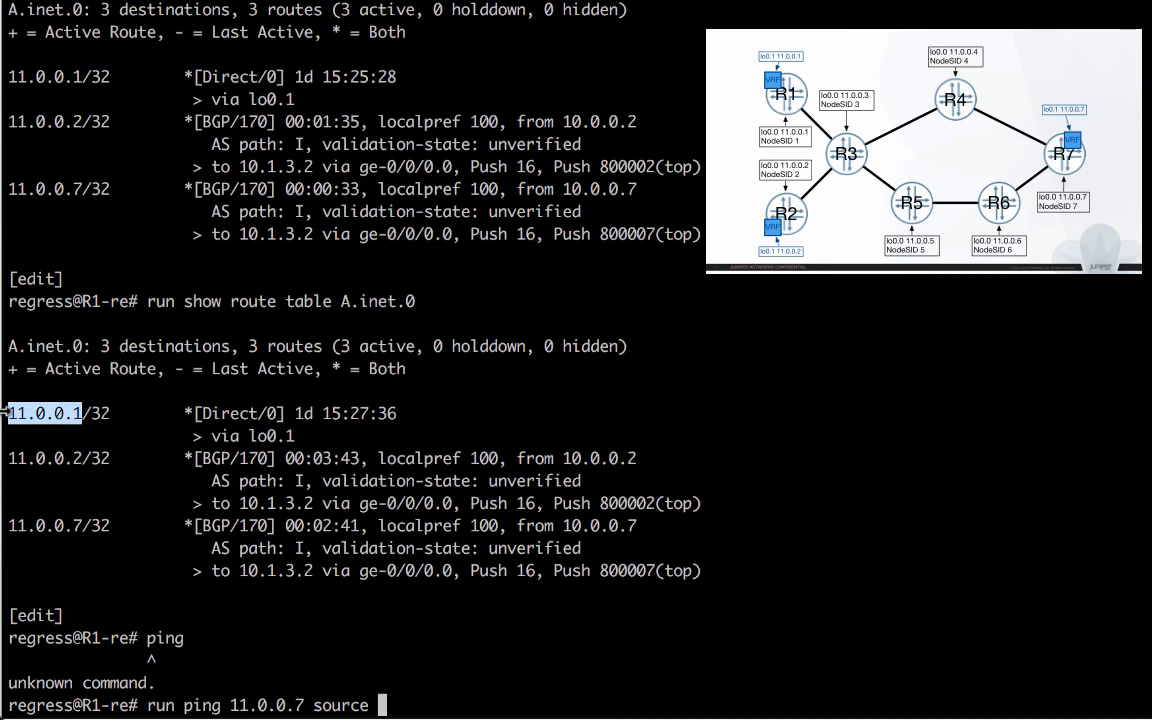
text(11.0.0.1)
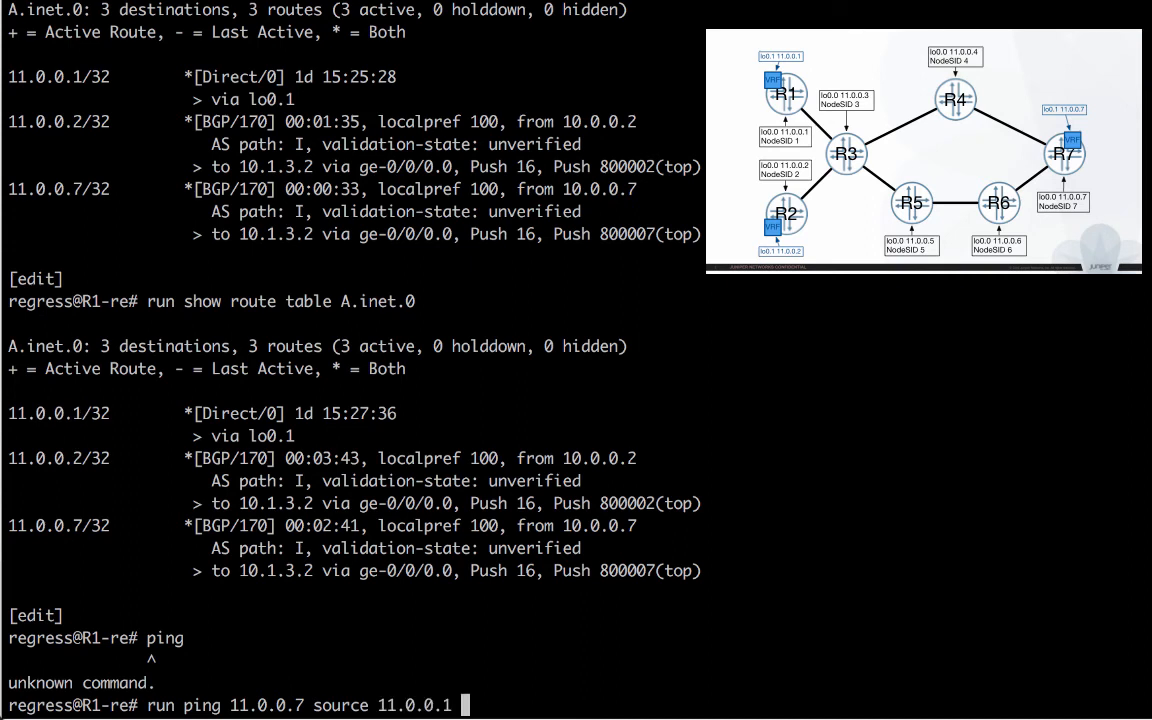
text(routing-instance A)
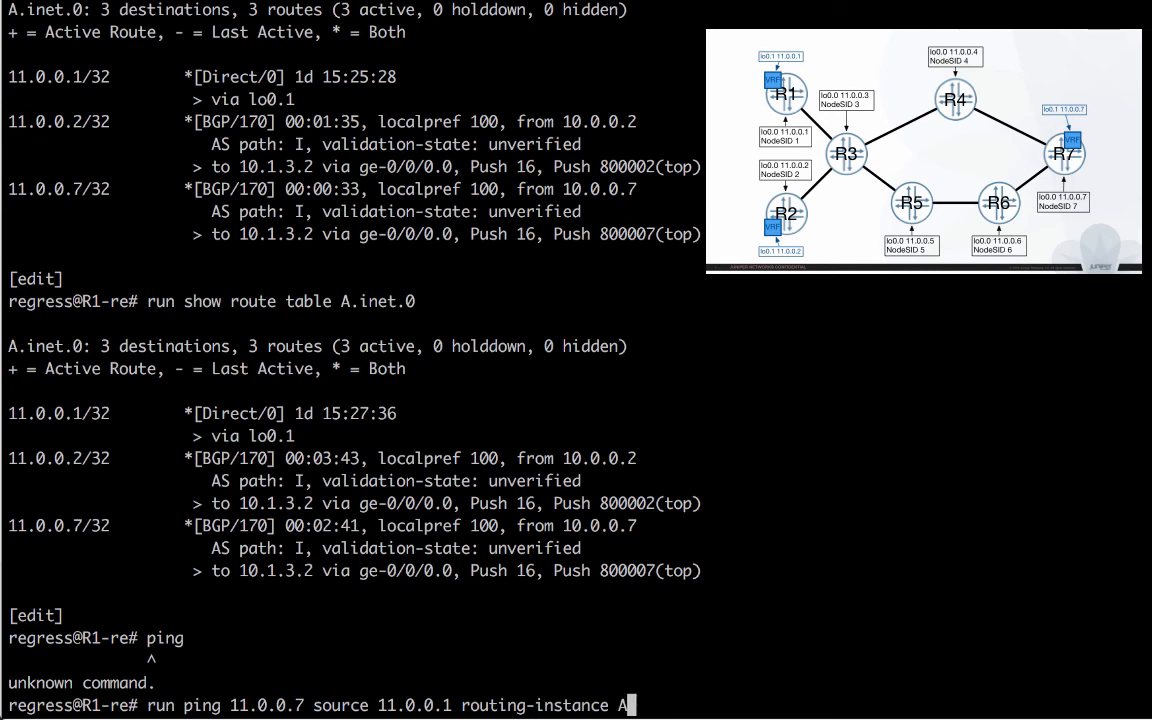
key(Return)
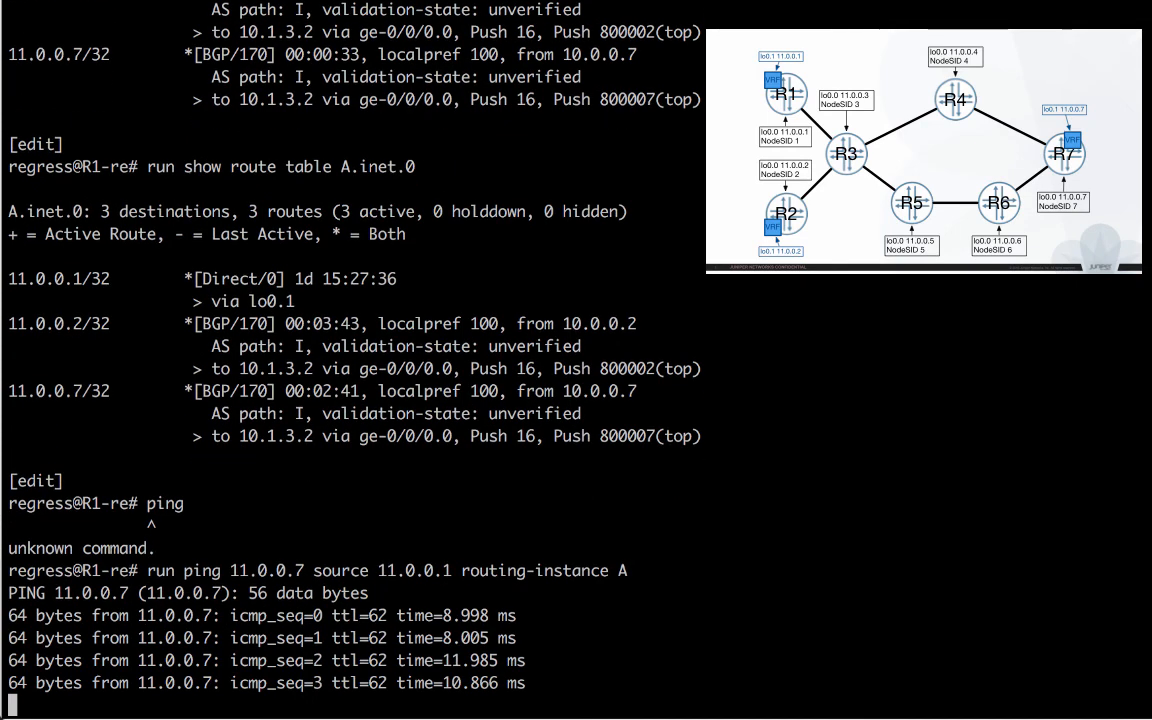
Let the ping replies scroll, then stop it to show 13 packets received, 0% loss.
scroll(down, 3)
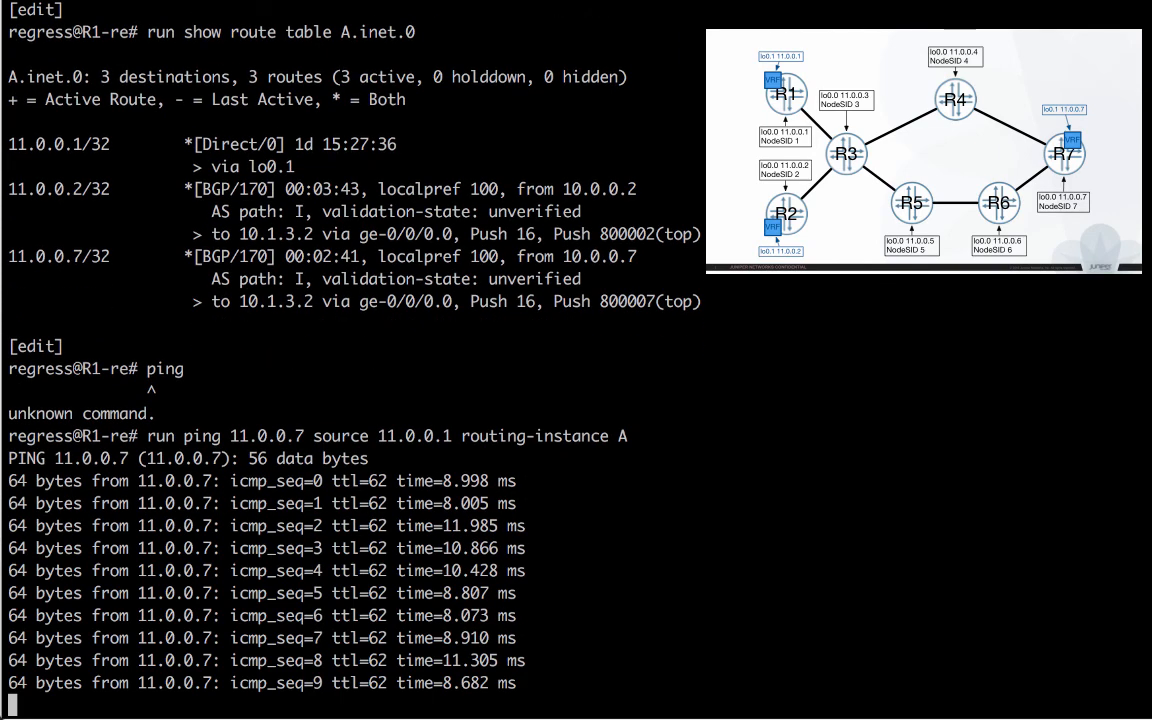
scroll(down, 3)
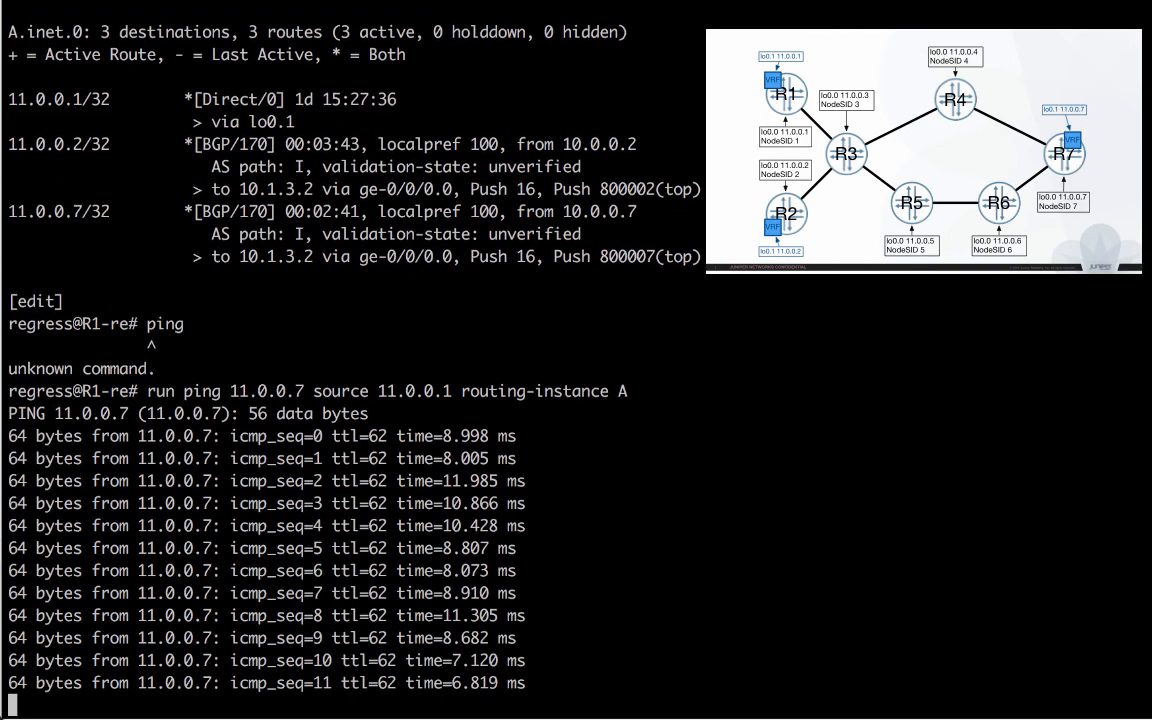
key(ctrl+c)
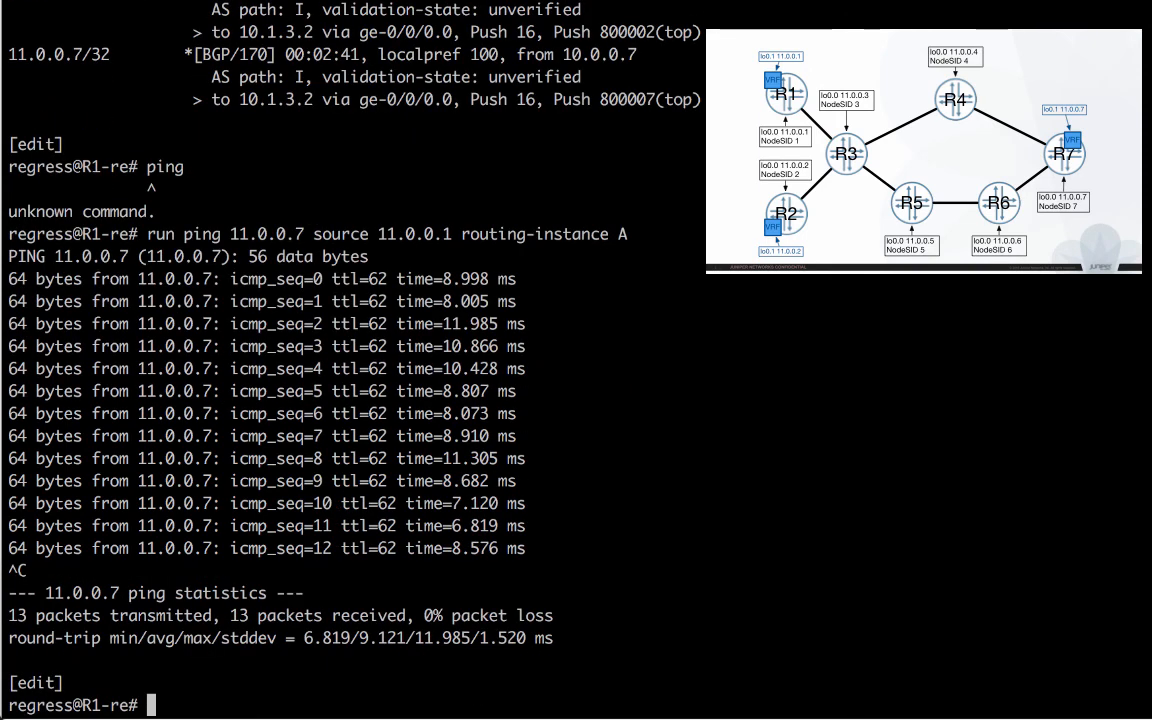